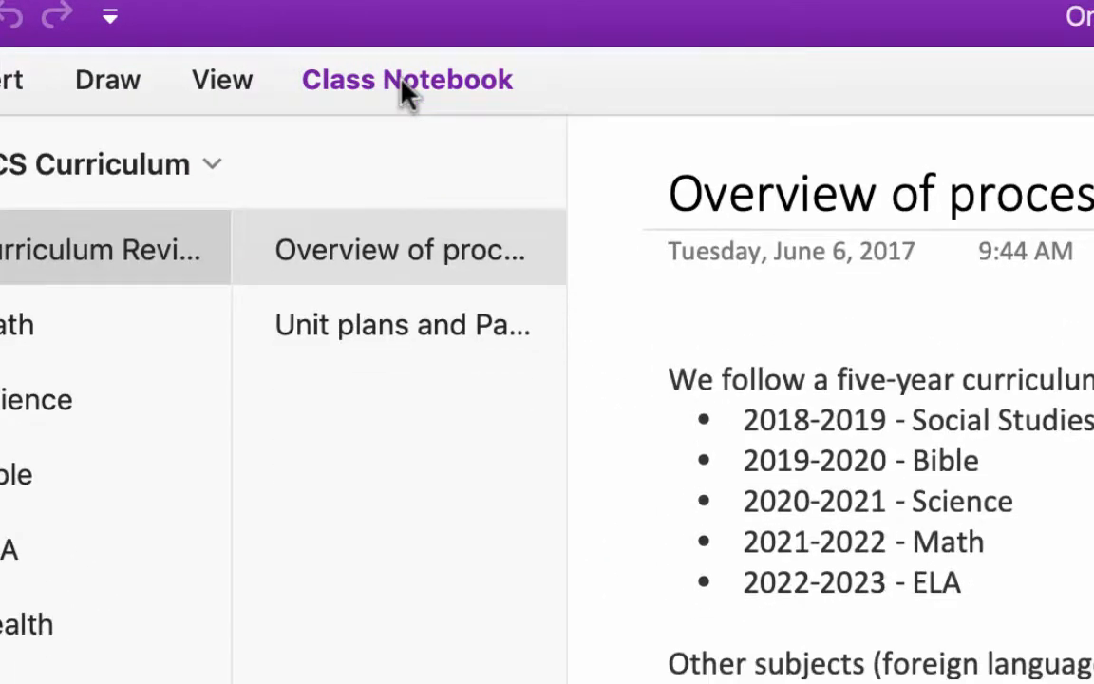
# - Start a new class notebook from the Class Notebook tools, bringing up Microsoft sign-in
pyautogui.click(406, 80)
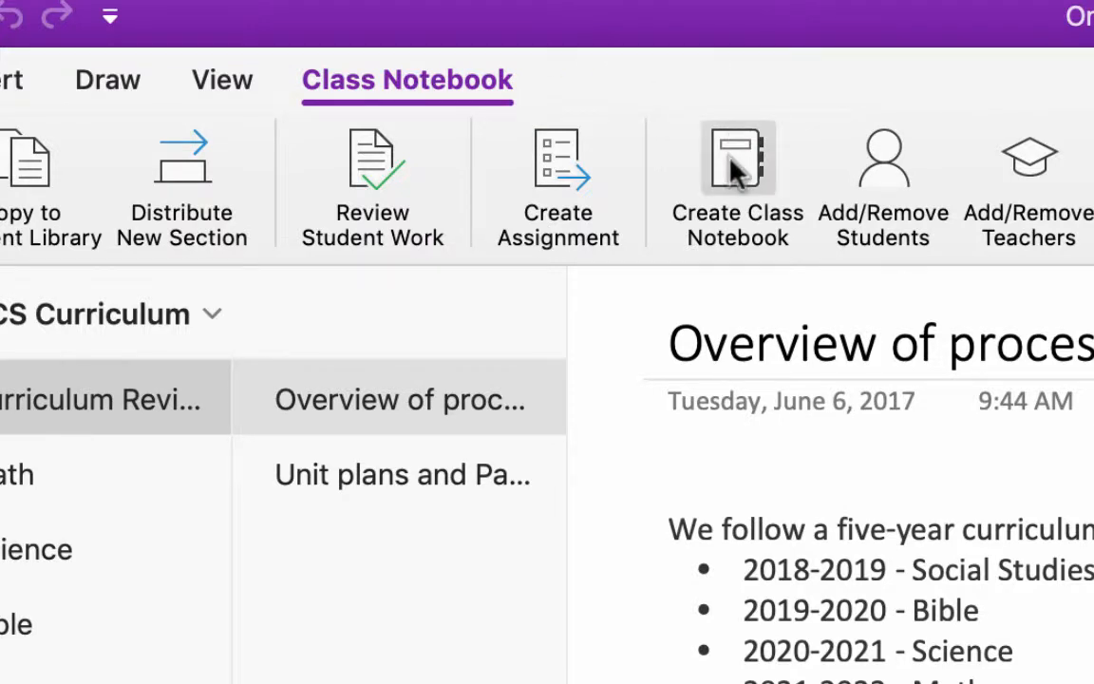
pyautogui.click(736, 161)
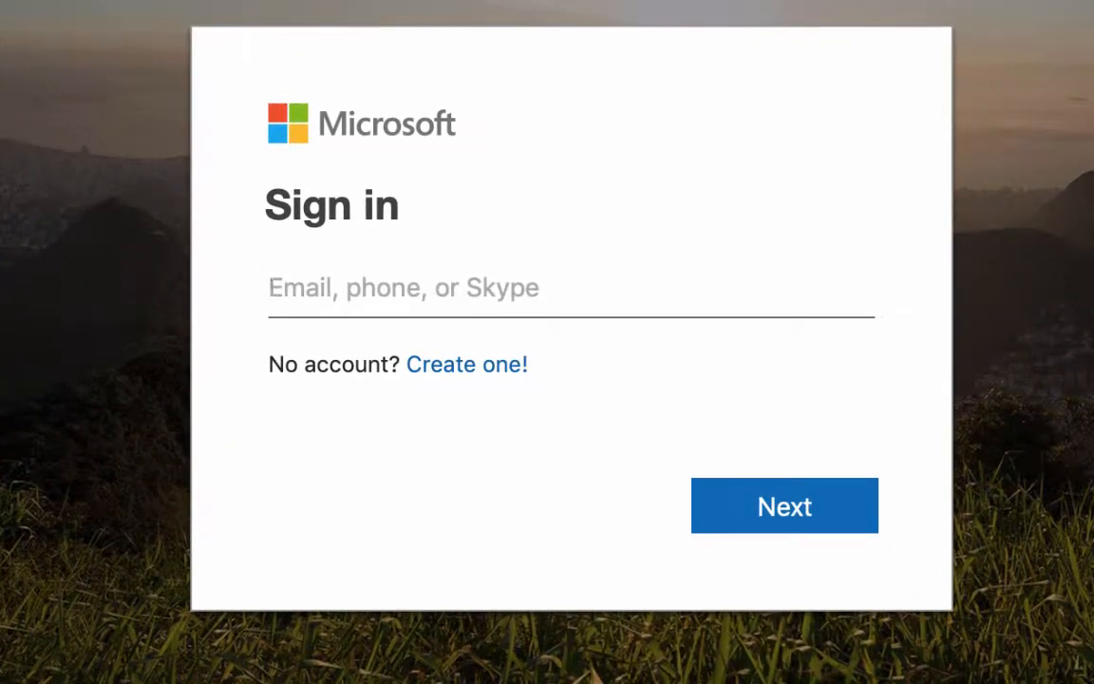
pyautogui.moveTo(491, 264)
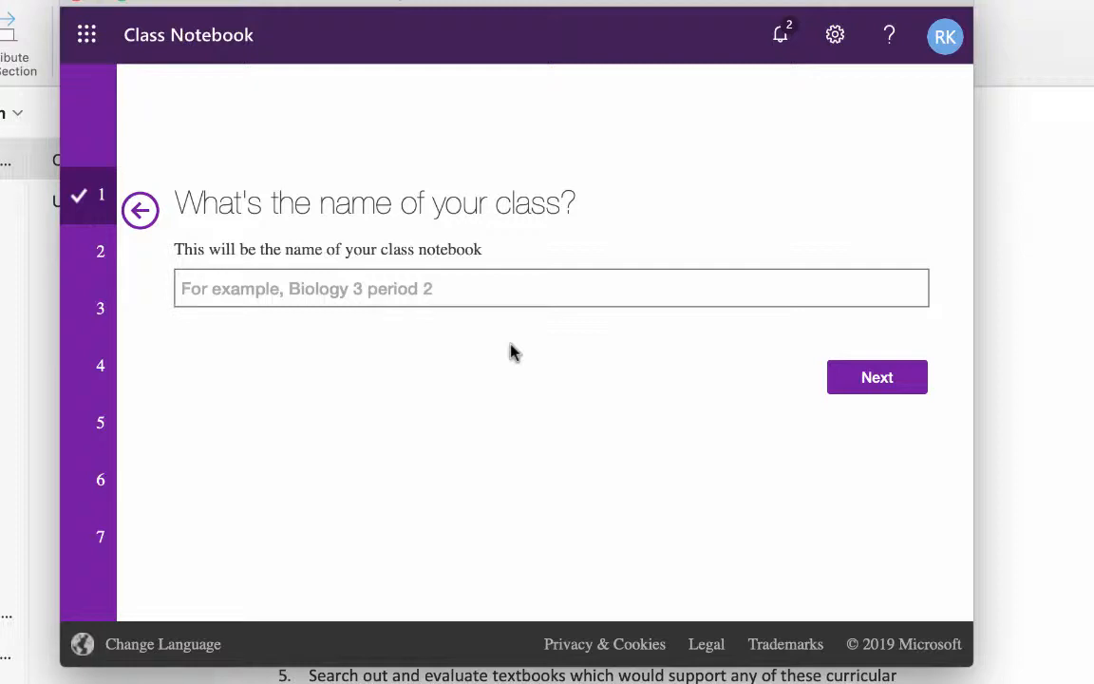
pyautogui.moveTo(506, 287)
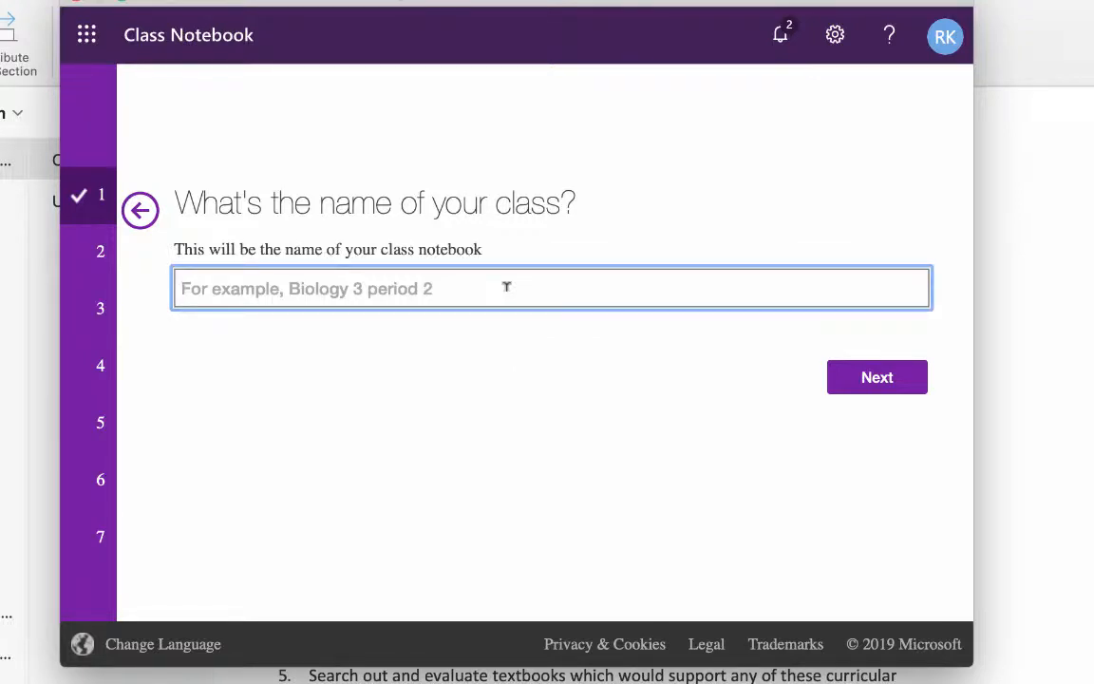
# - Enter 'Elementary Lesson Plans 2019-2020' as the class notebook name
pyautogui.write('Elementary Lesson')
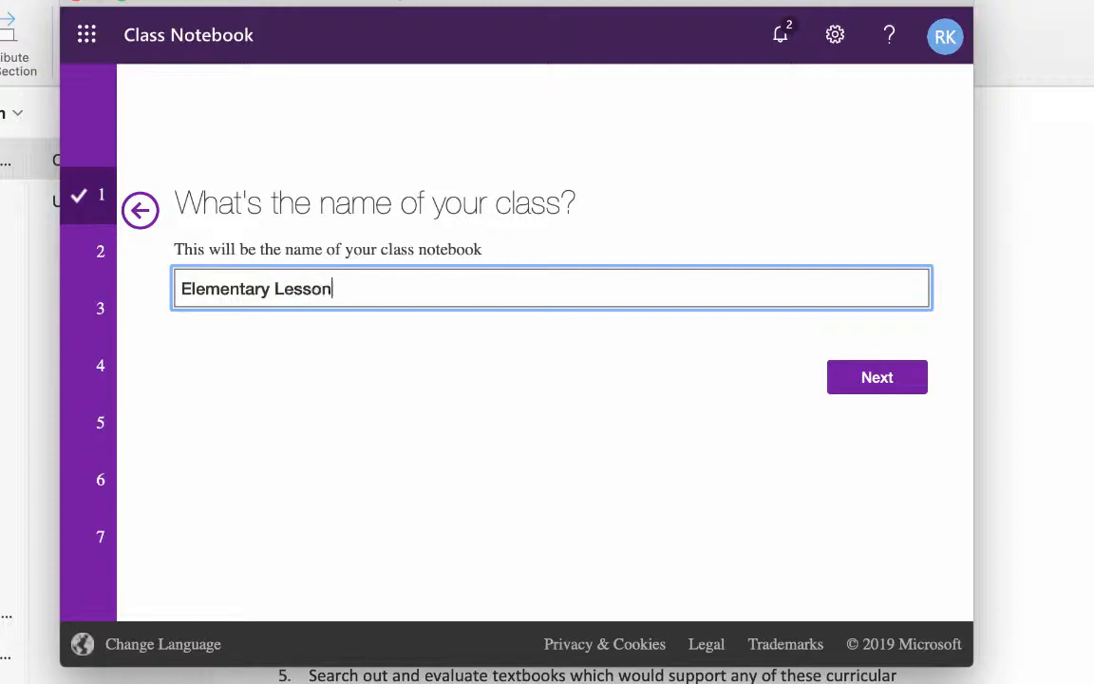
pyautogui.write('Plans')
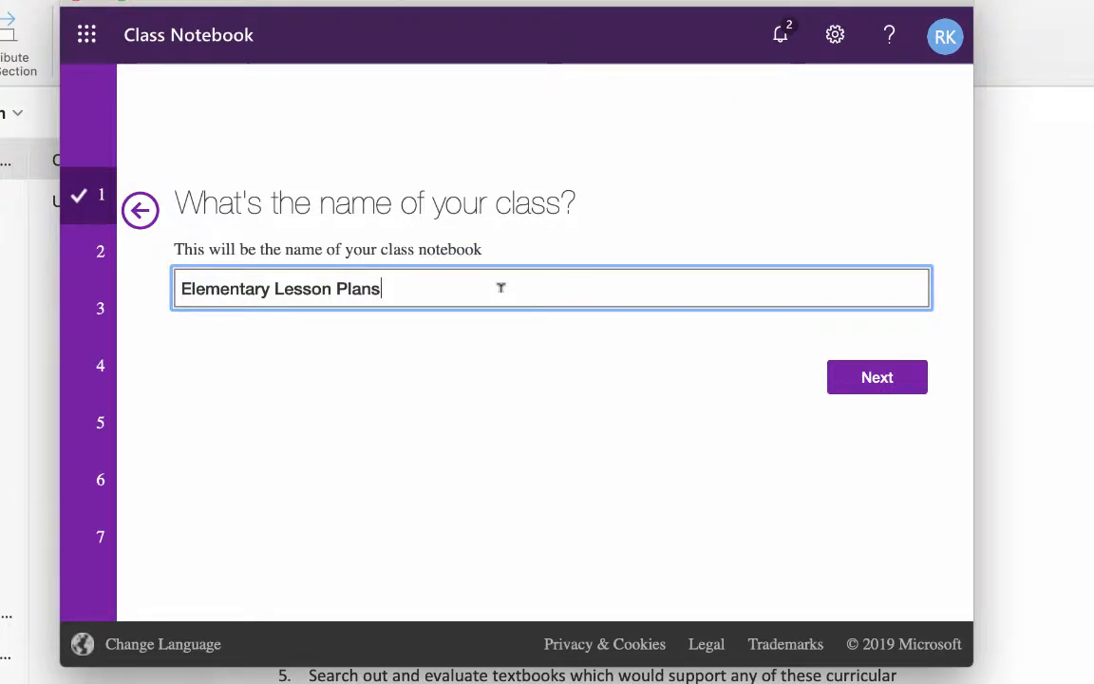
pyautogui.write('2')
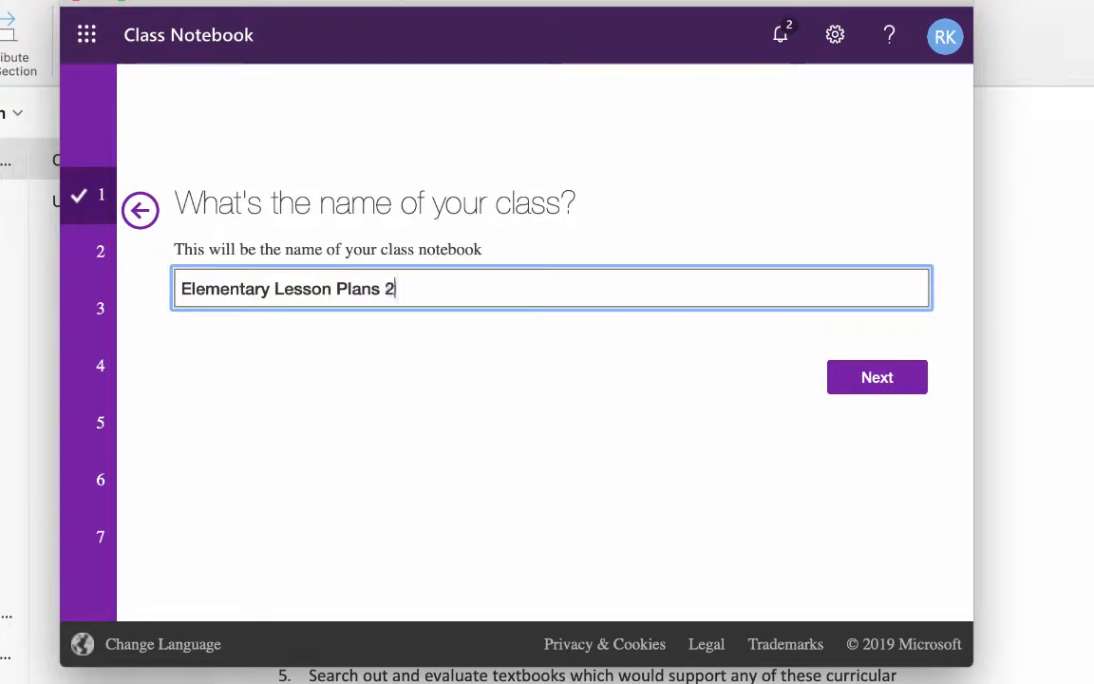
pyautogui.write('019-2020')
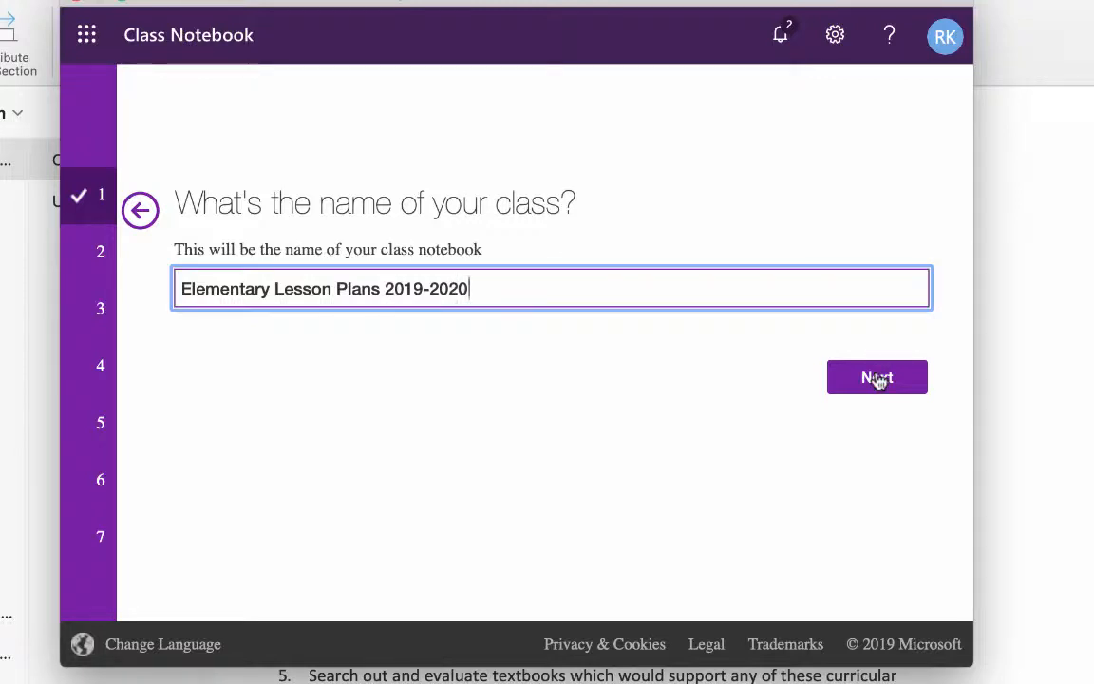
# - Accept the name and read through the Collaboration Space, Content Library and Student Notebooks overview
pyautogui.click(878, 377)
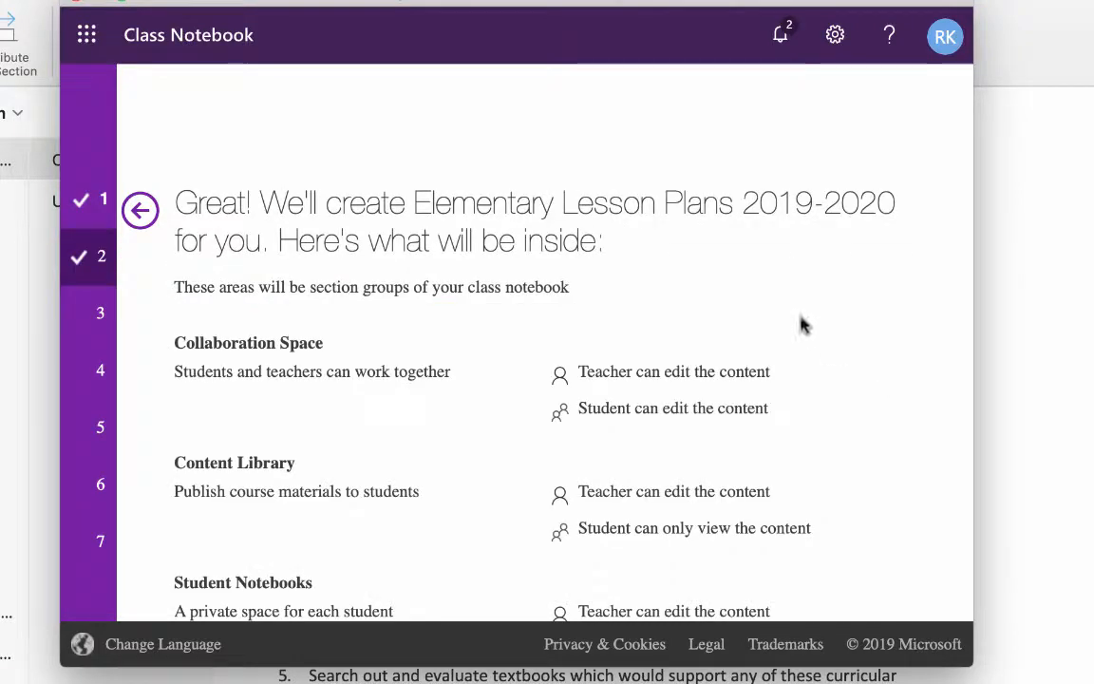
pyautogui.scroll(-3)
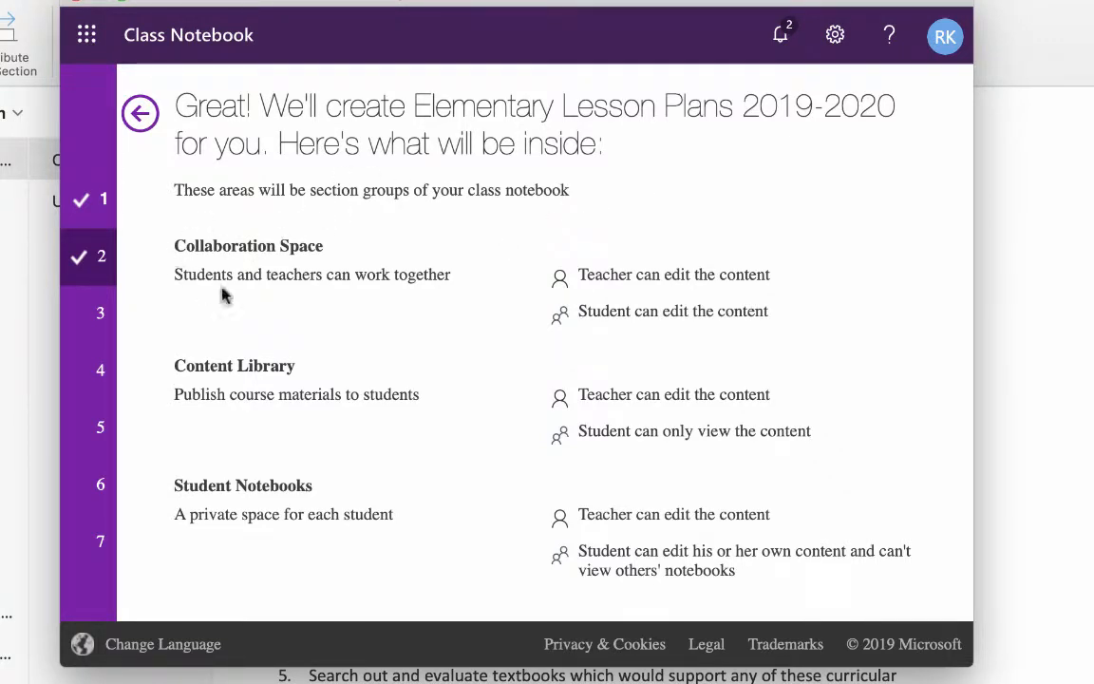
pyautogui.moveTo(452, 296)
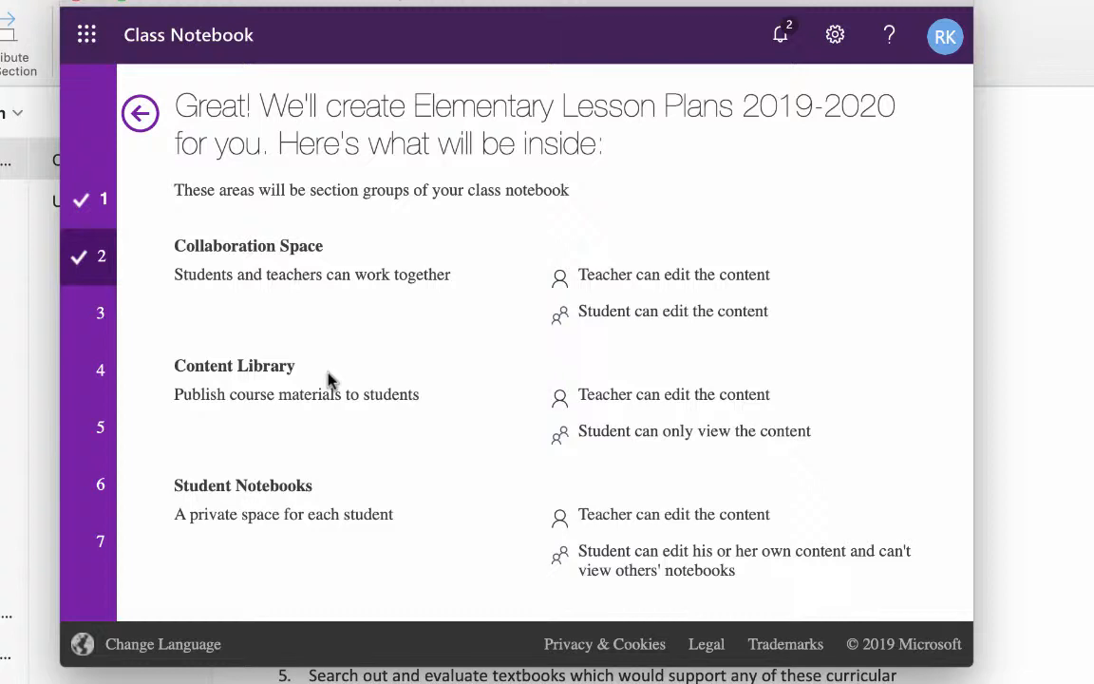
pyautogui.scroll(-3)
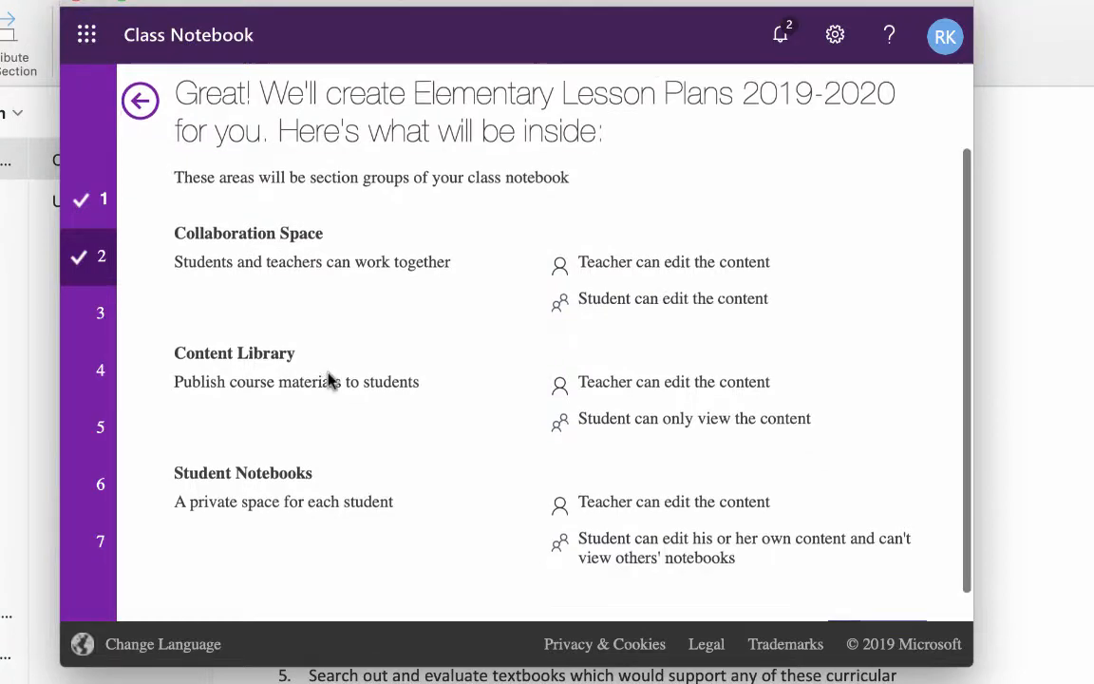
pyautogui.scroll(-3)
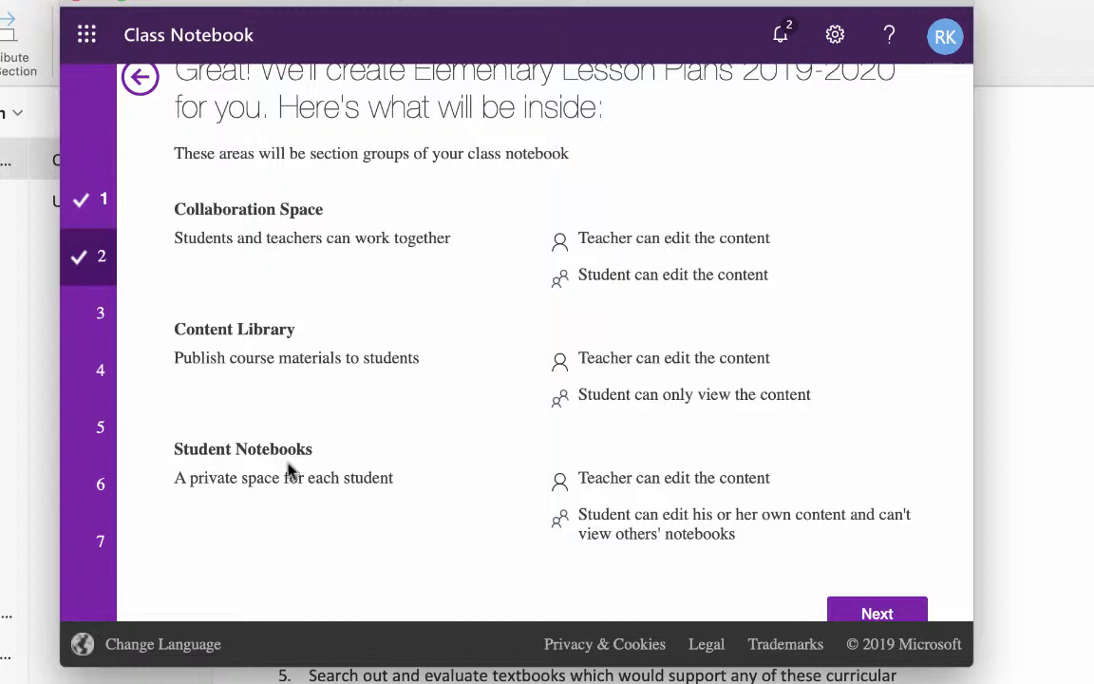
pyautogui.moveTo(315, 528)
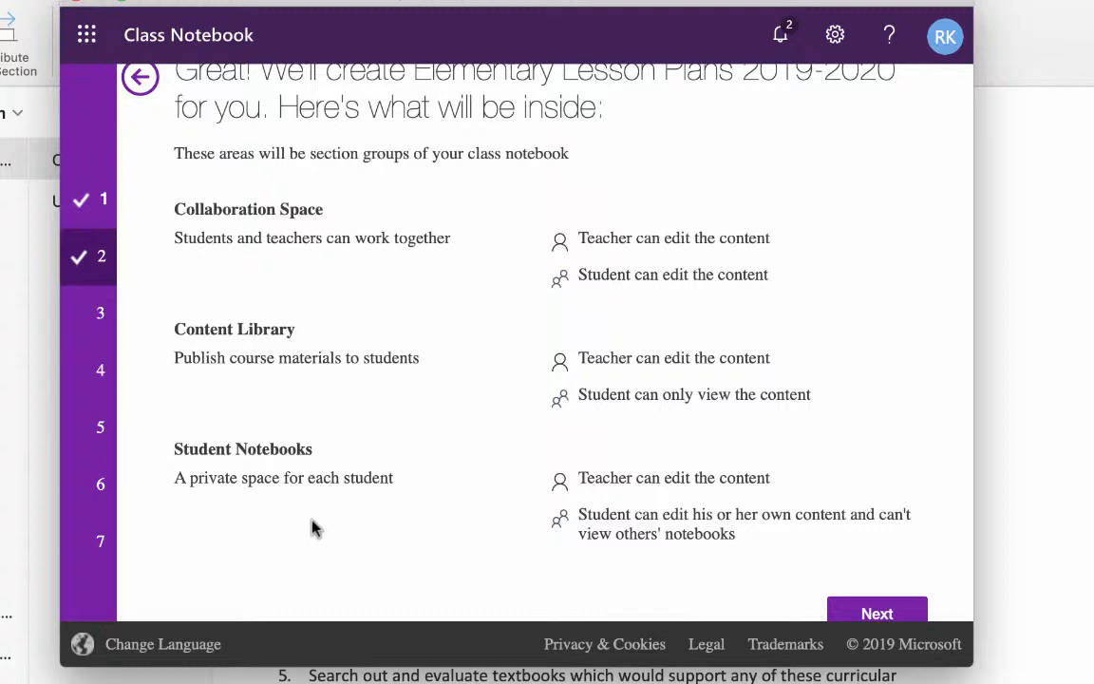
pyautogui.scroll(-3)
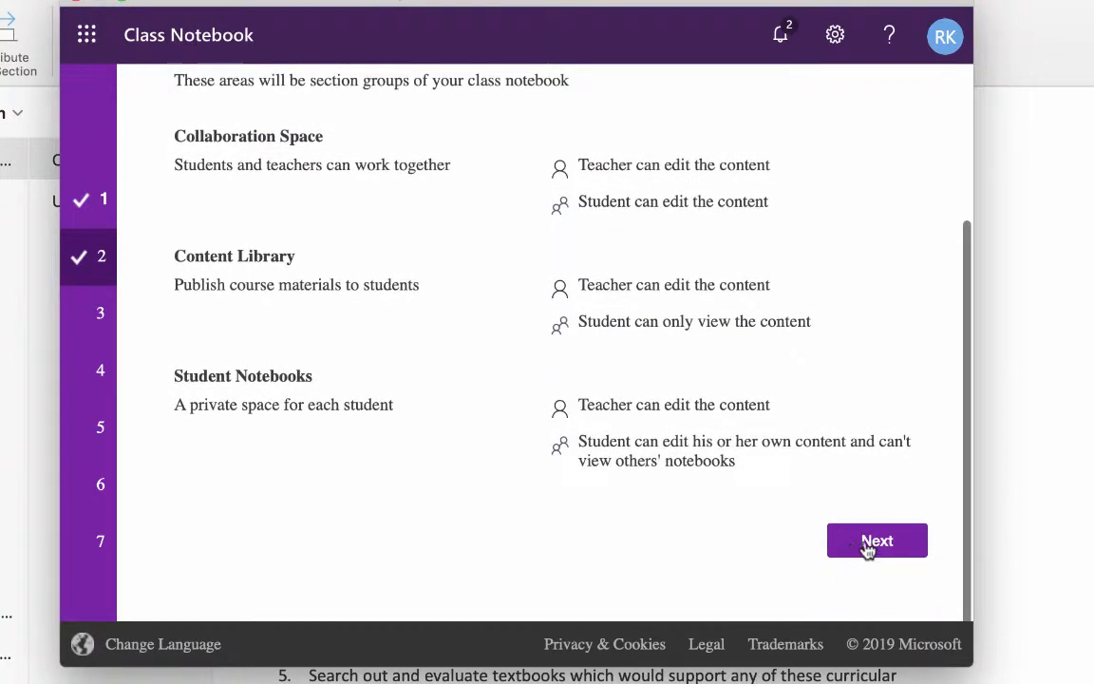
# - Continue past the section group overview and leave the co-teacher field empty
pyautogui.click(876, 540)
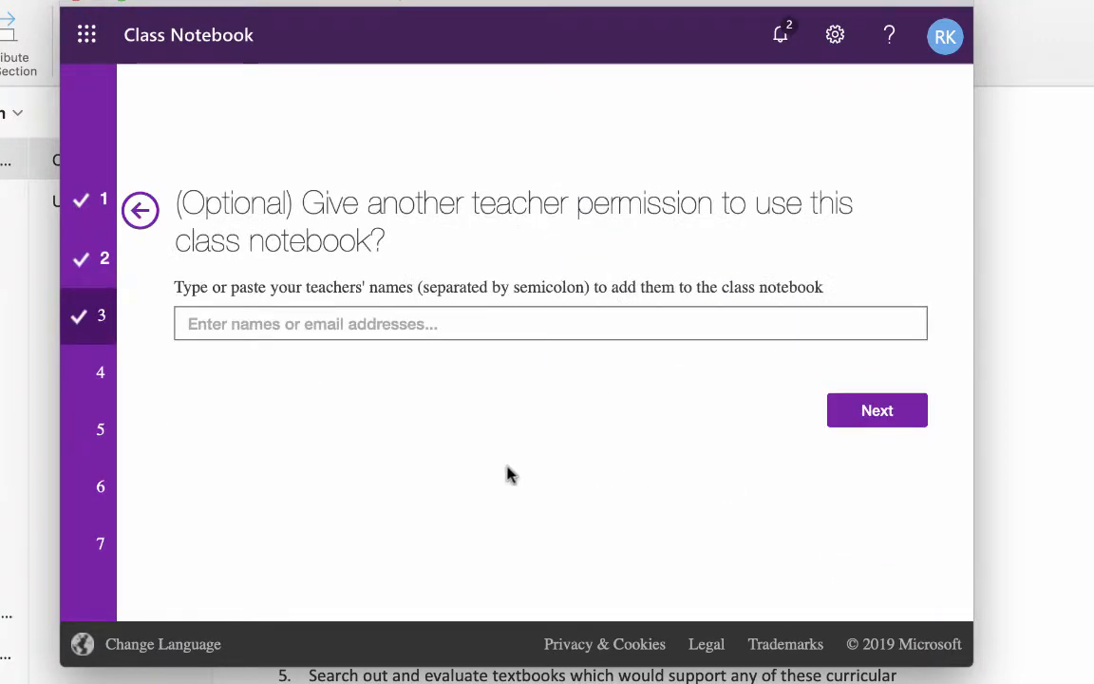
pyautogui.moveTo(398, 473)
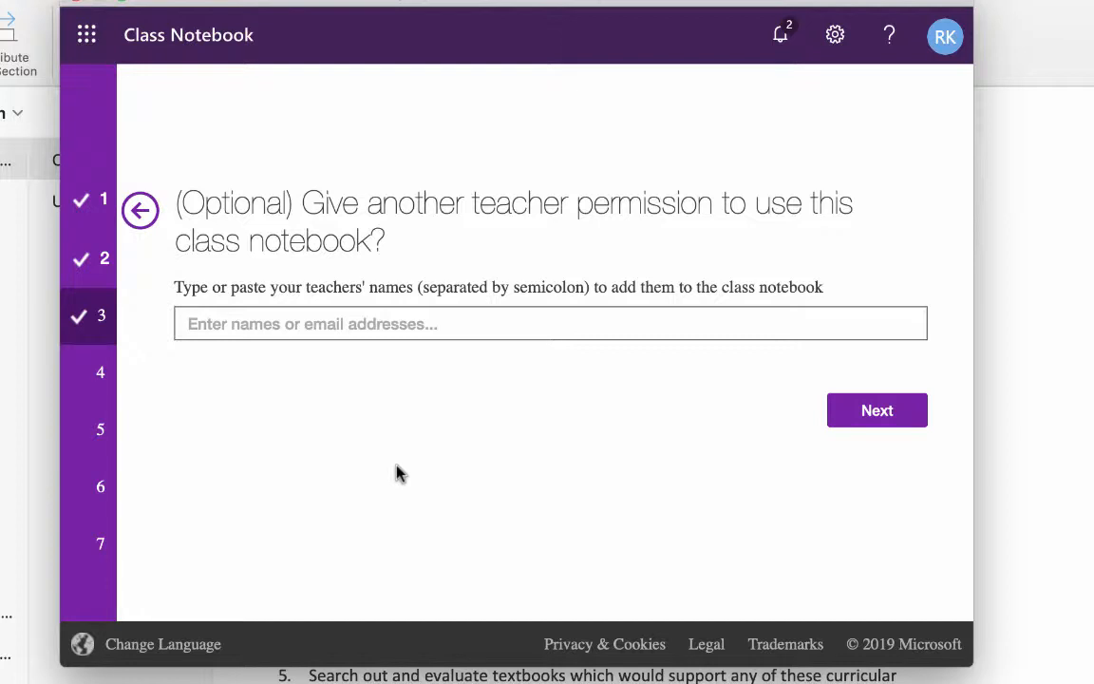
pyautogui.moveTo(724, 466)
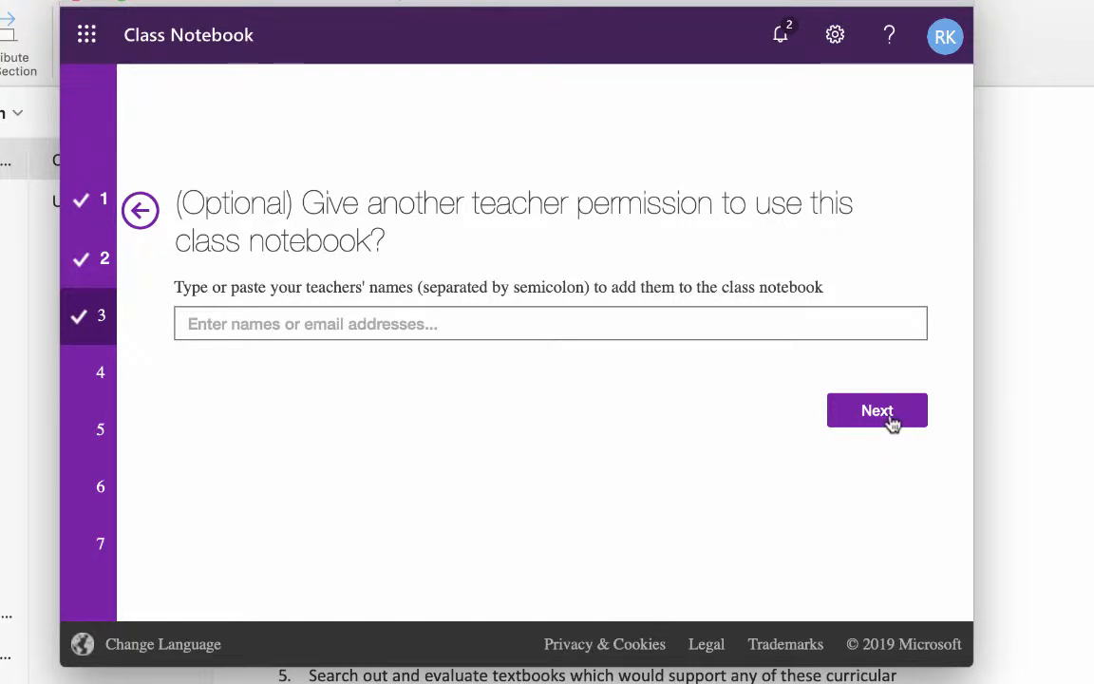
pyautogui.click(877, 410)
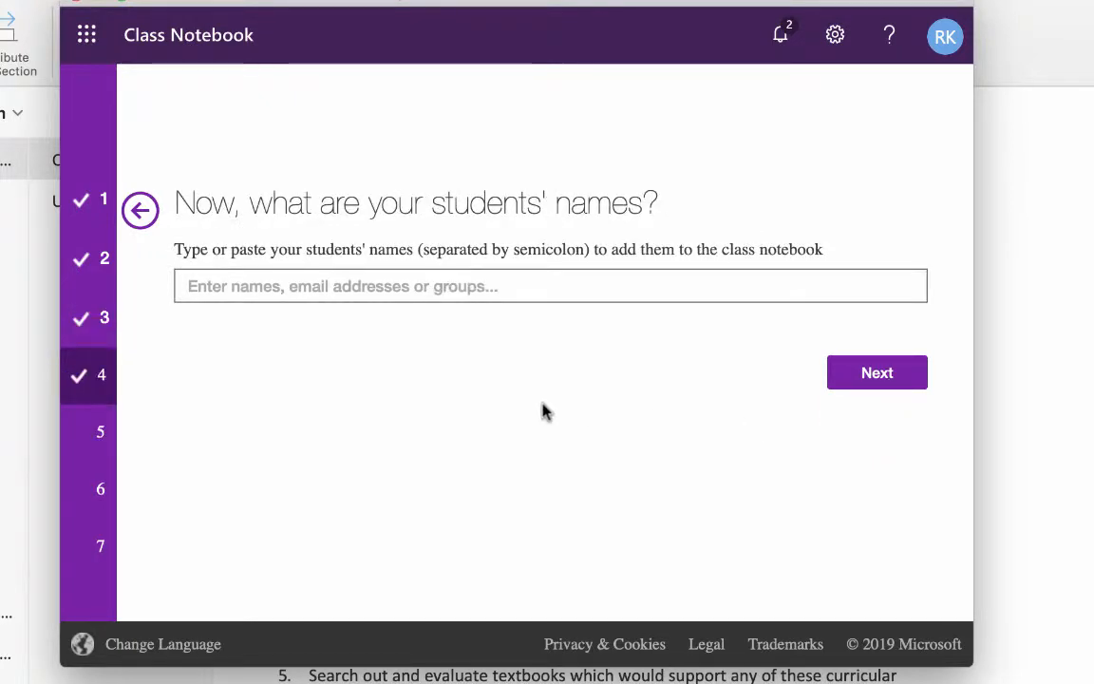
pyautogui.moveTo(366, 355)
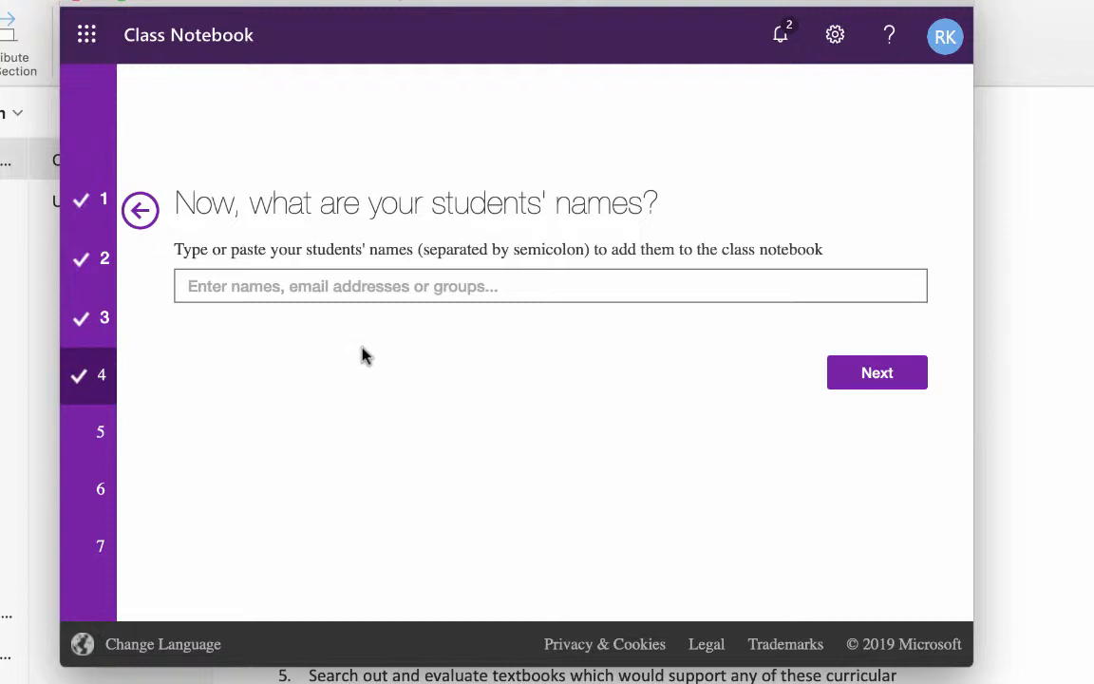
pyautogui.moveTo(375, 372)
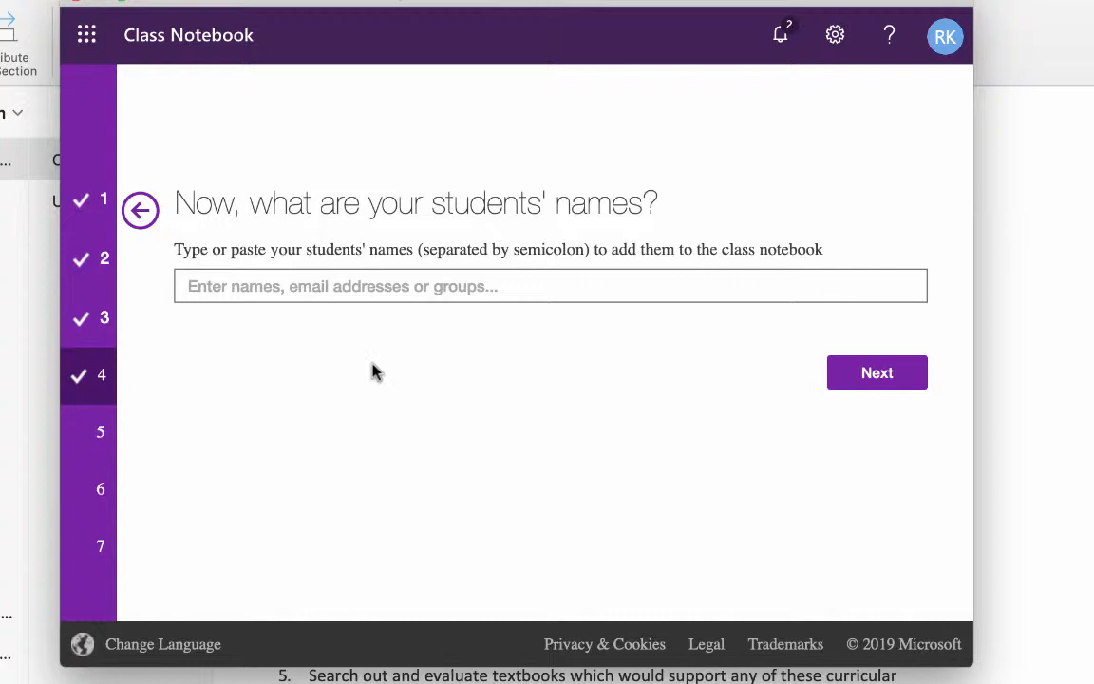
pyautogui.moveTo(378, 352)
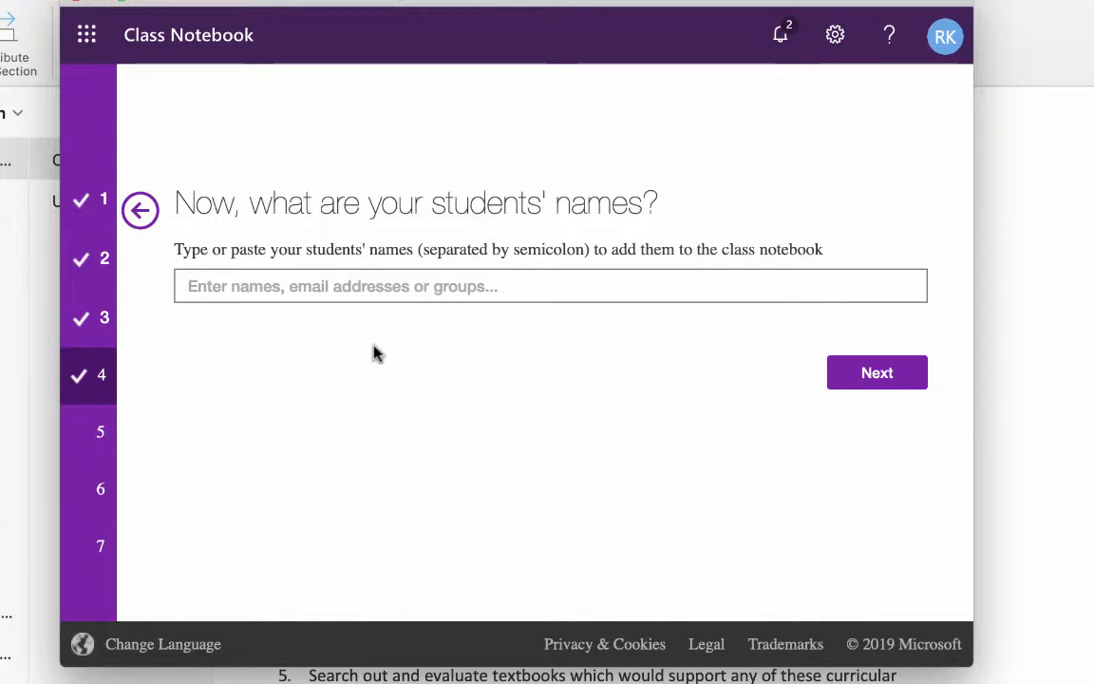
pyautogui.moveTo(419, 383)
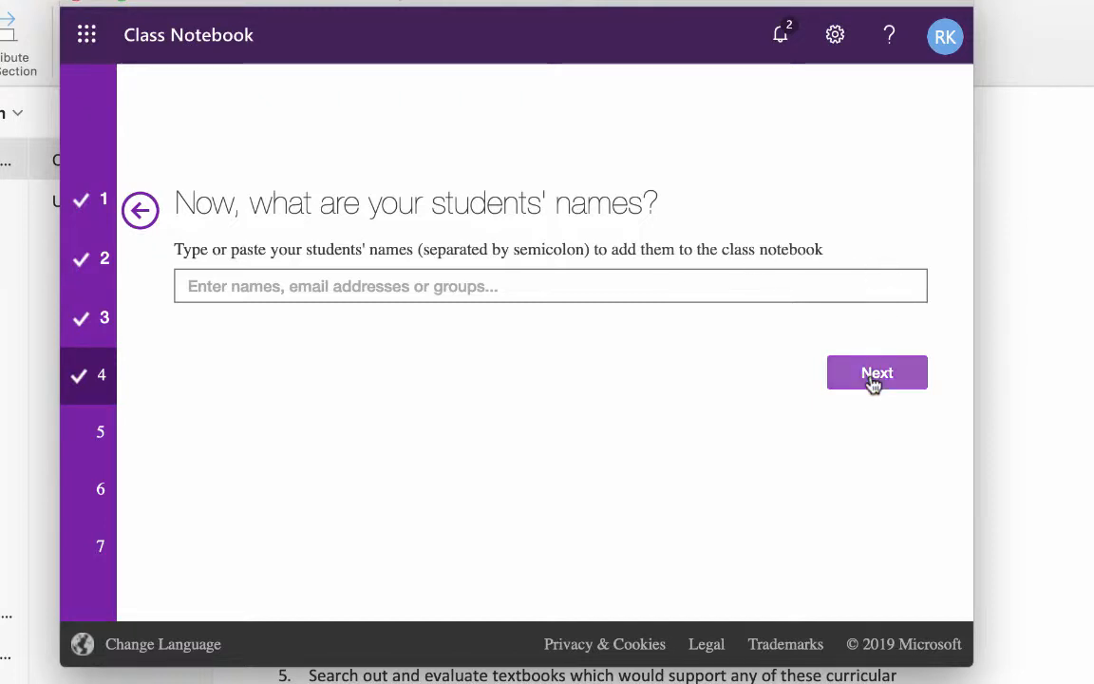
# - Skip student names, remove a suggested section, and name the first section Lesson Plans Q1
pyautogui.click(876, 372)
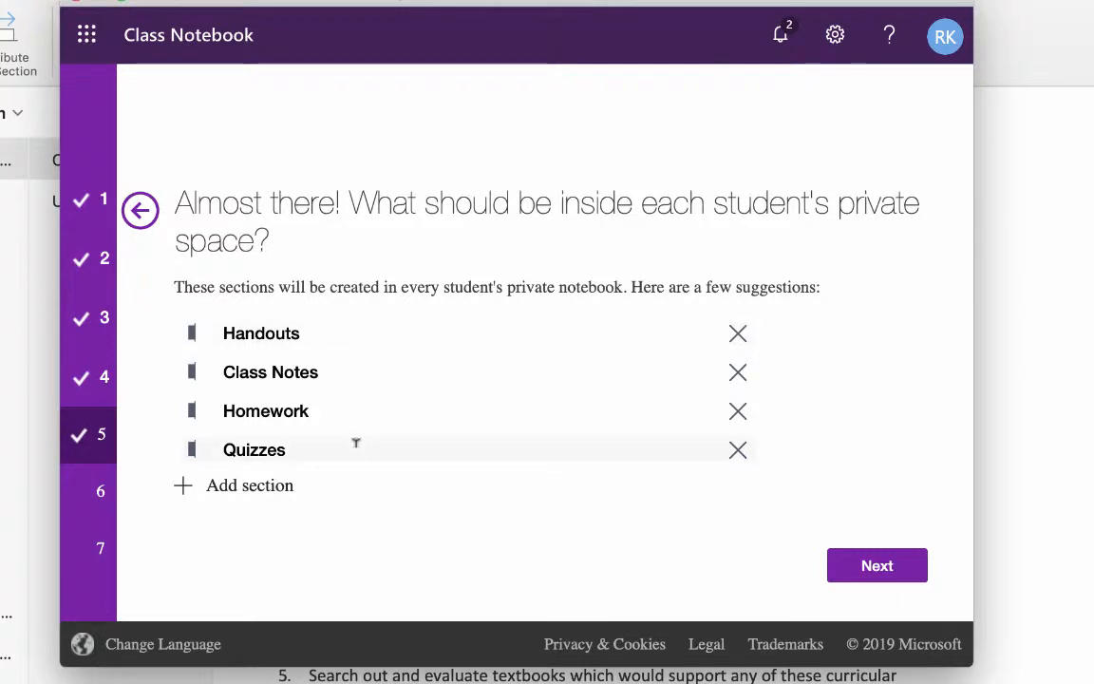
pyautogui.moveTo(685, 412)
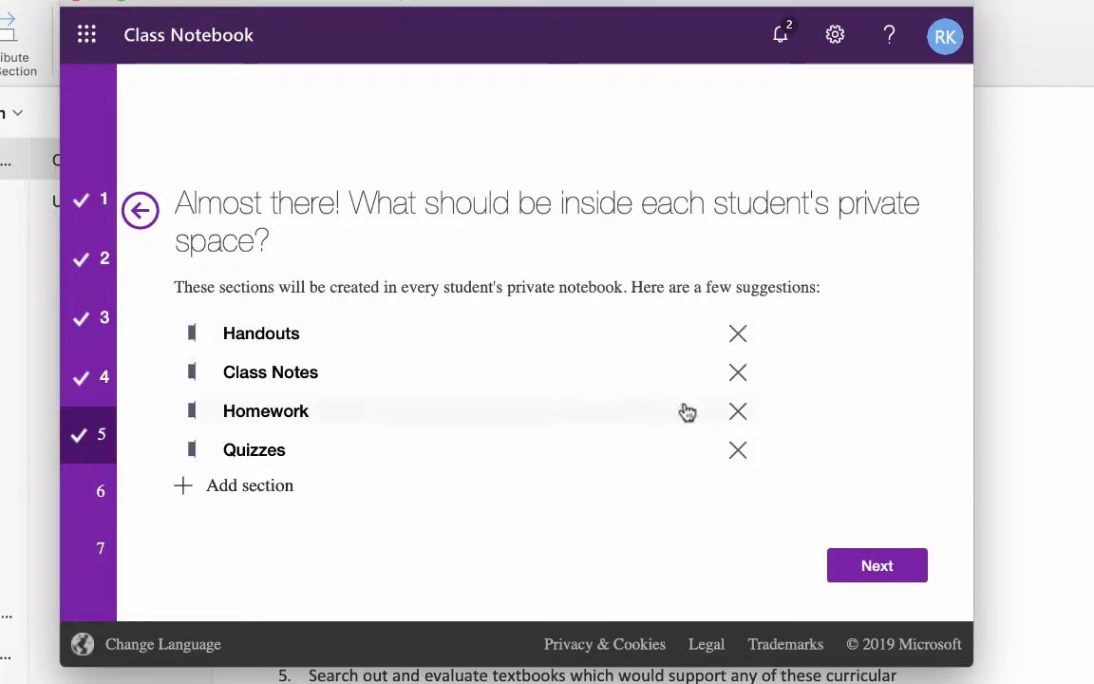
pyautogui.moveTo(792, 330)
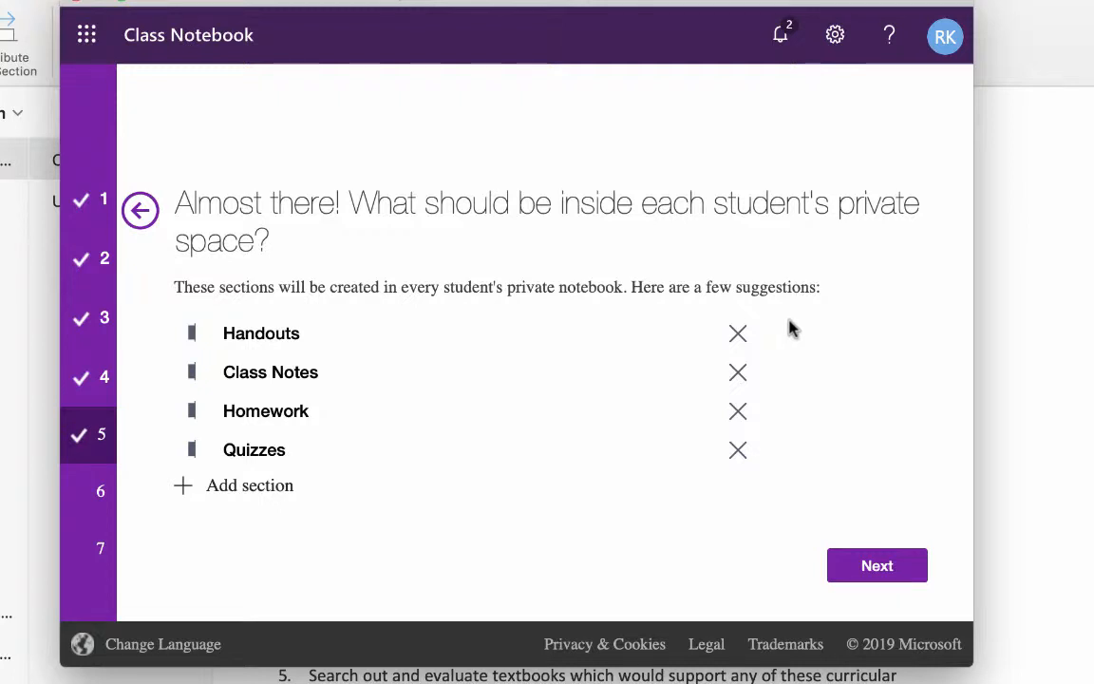
pyautogui.click(737, 333)
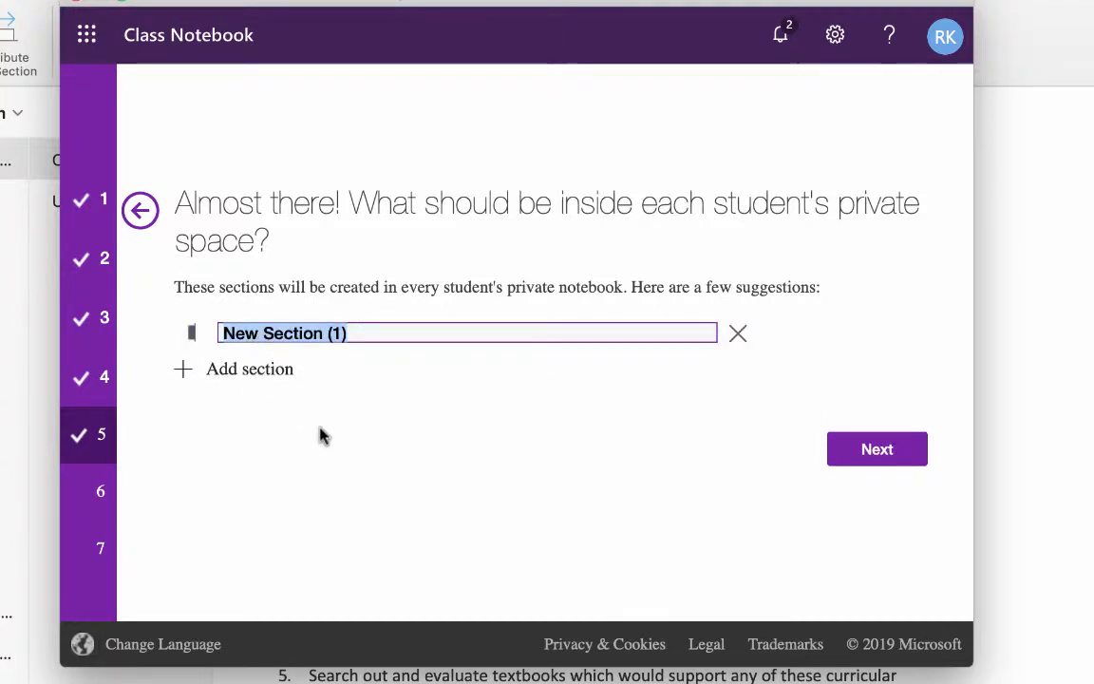
pyautogui.write('Lesson P')
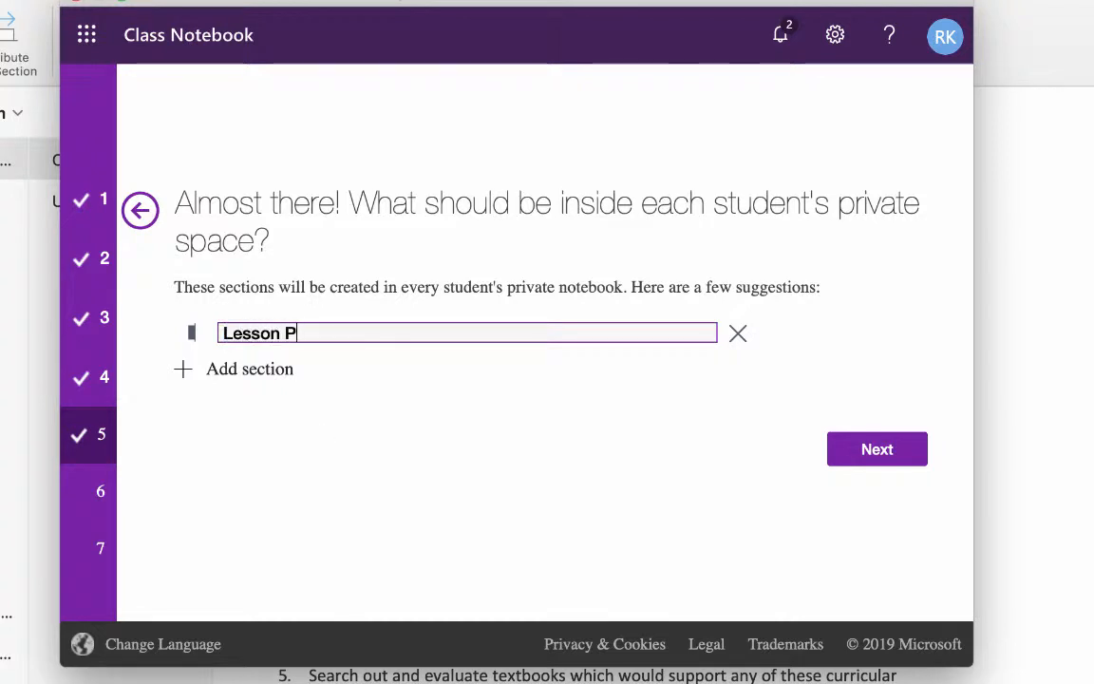
pyautogui.write('lans')
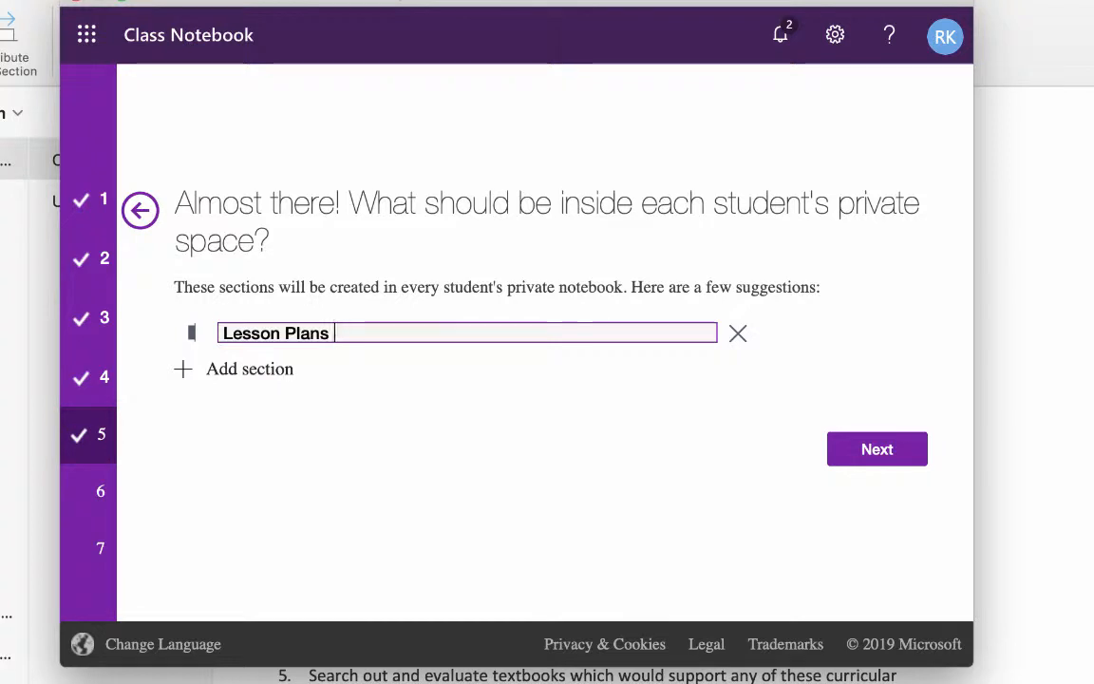
pyautogui.write('Q1')
pyautogui.write('L')
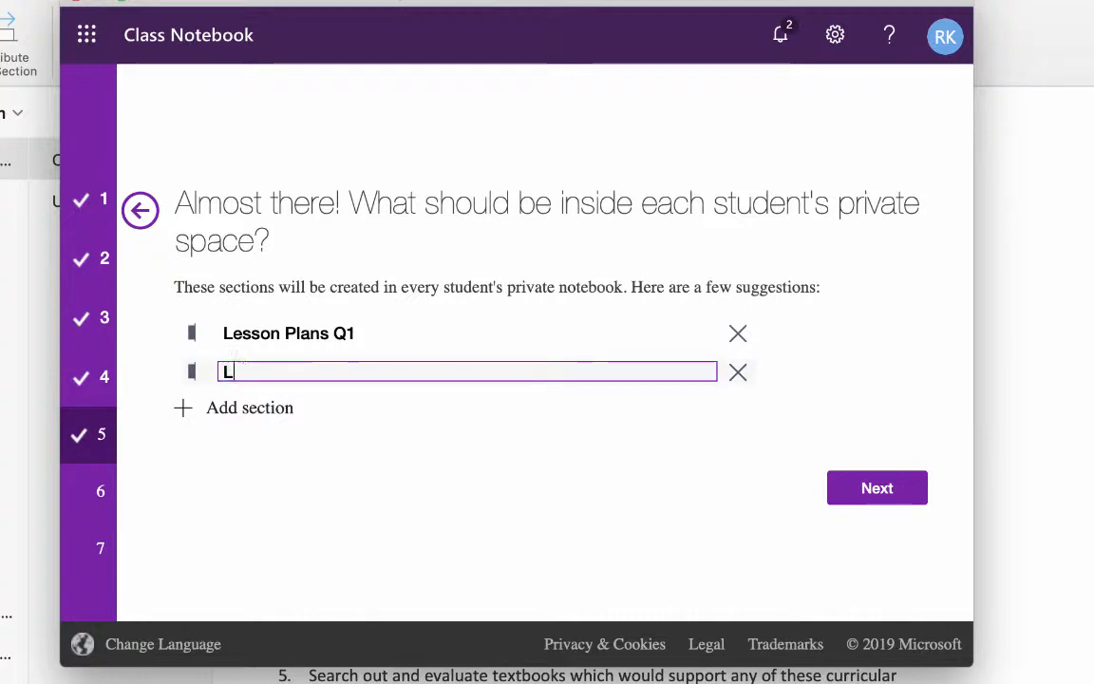
# - Add student sections Lesson Plans Q2, Q3 and Q4
pyautogui.write('esson Plans Q2')
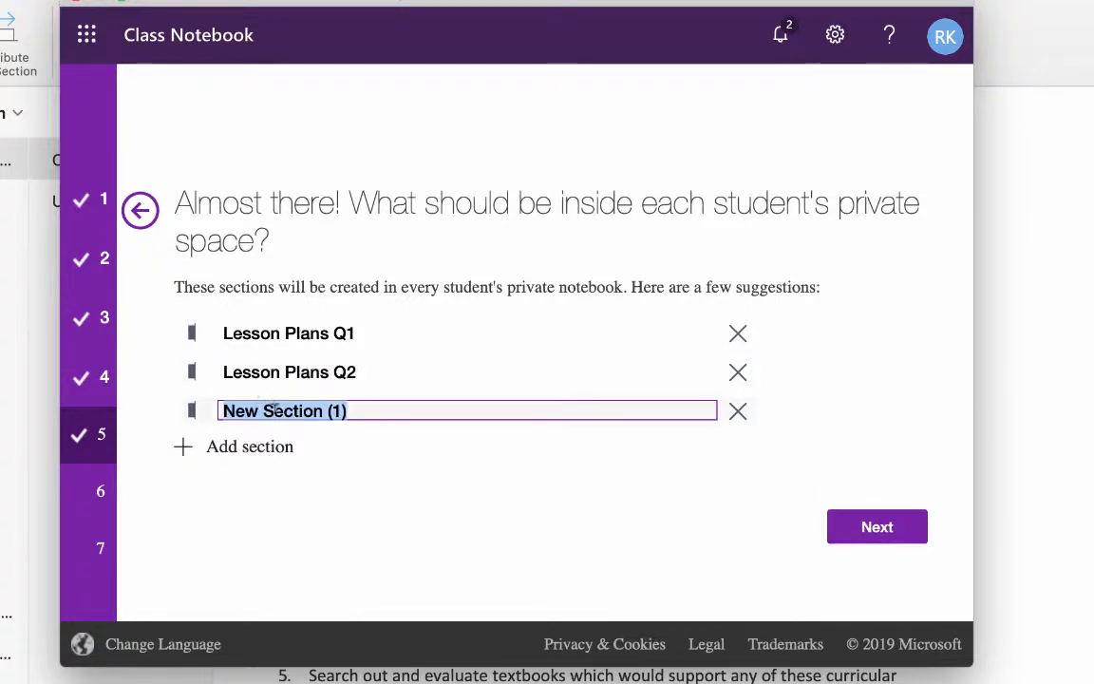
pyautogui.write('Lesson Plans Q3')
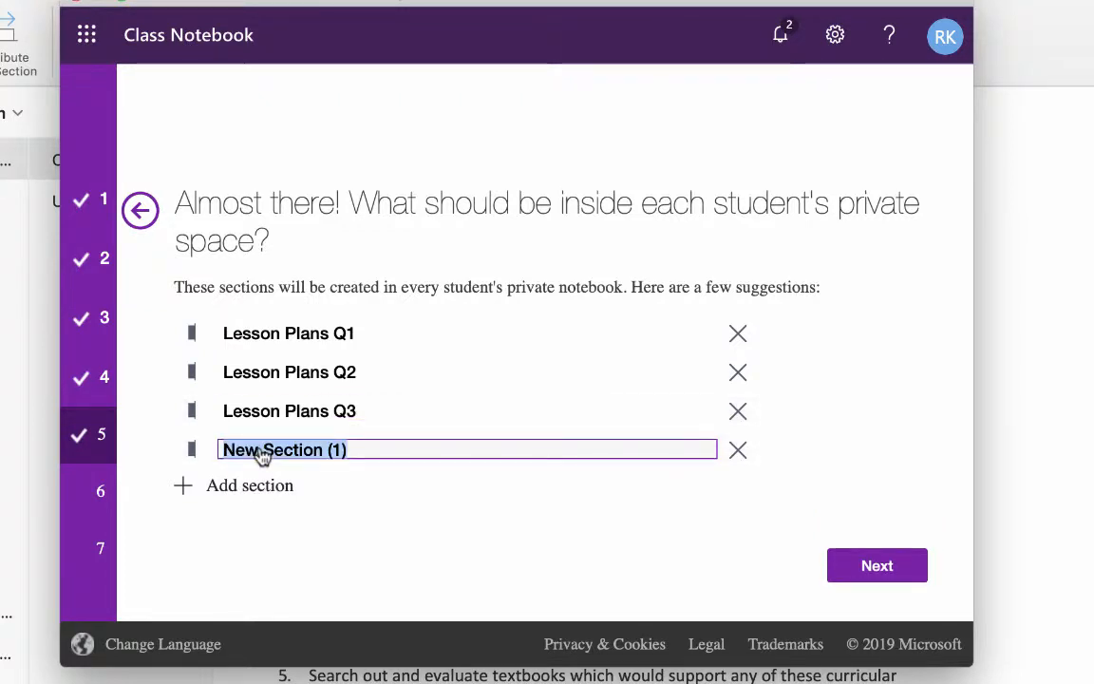
pyautogui.write('Lesson Plans')
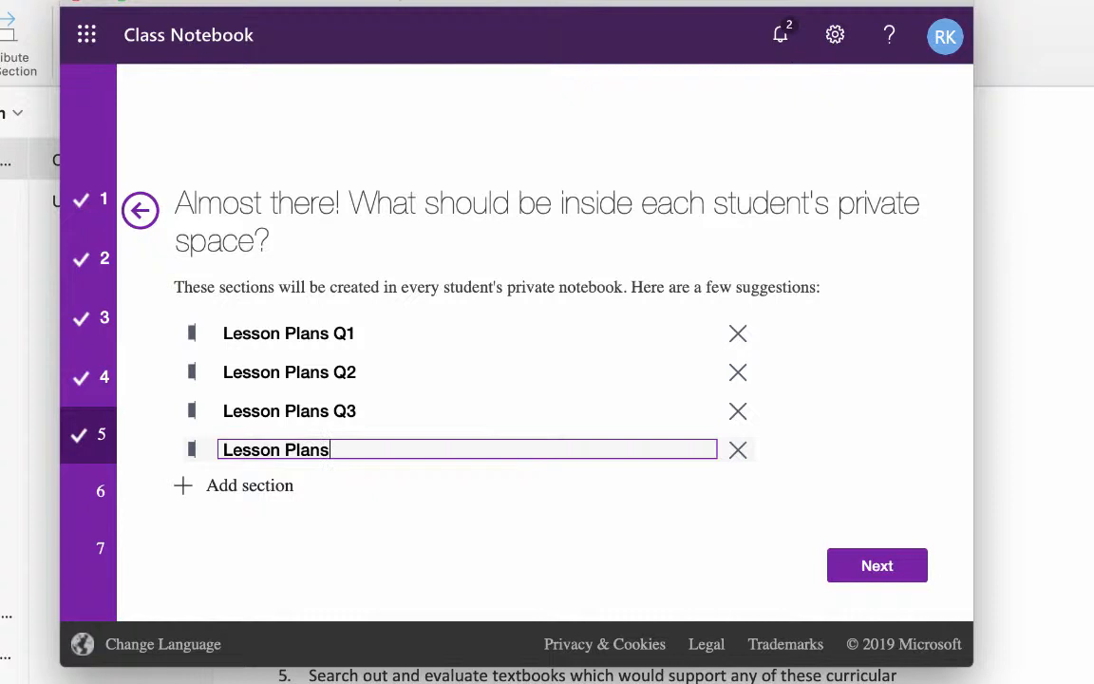
pyautogui.write('Q4')
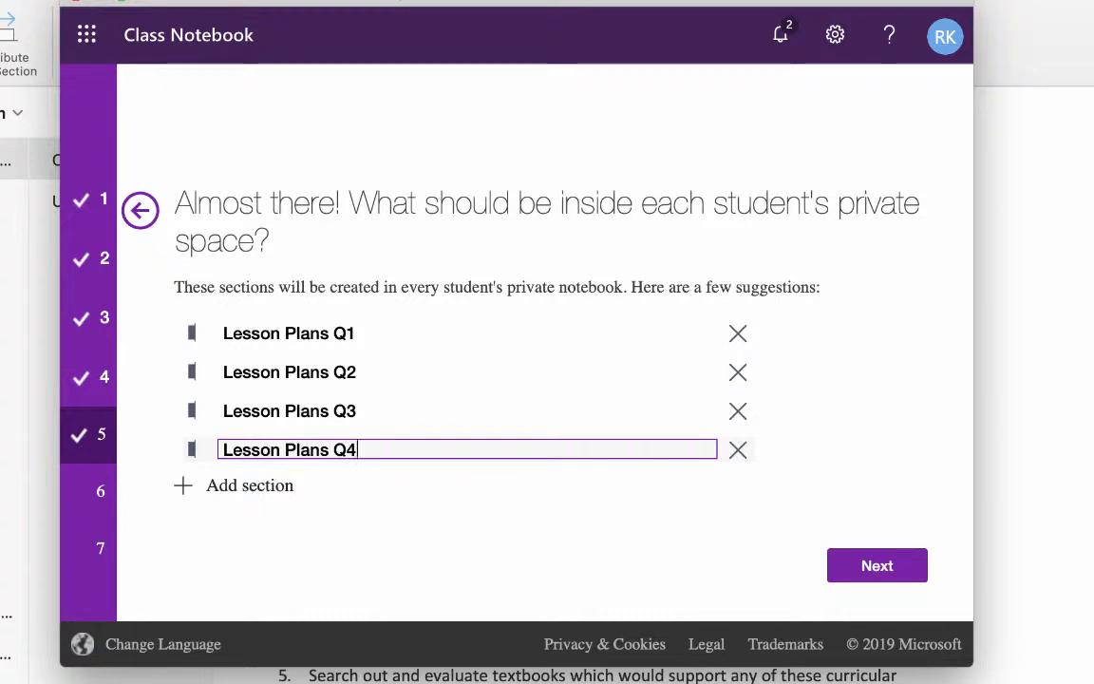
pyautogui.moveTo(594, 508)
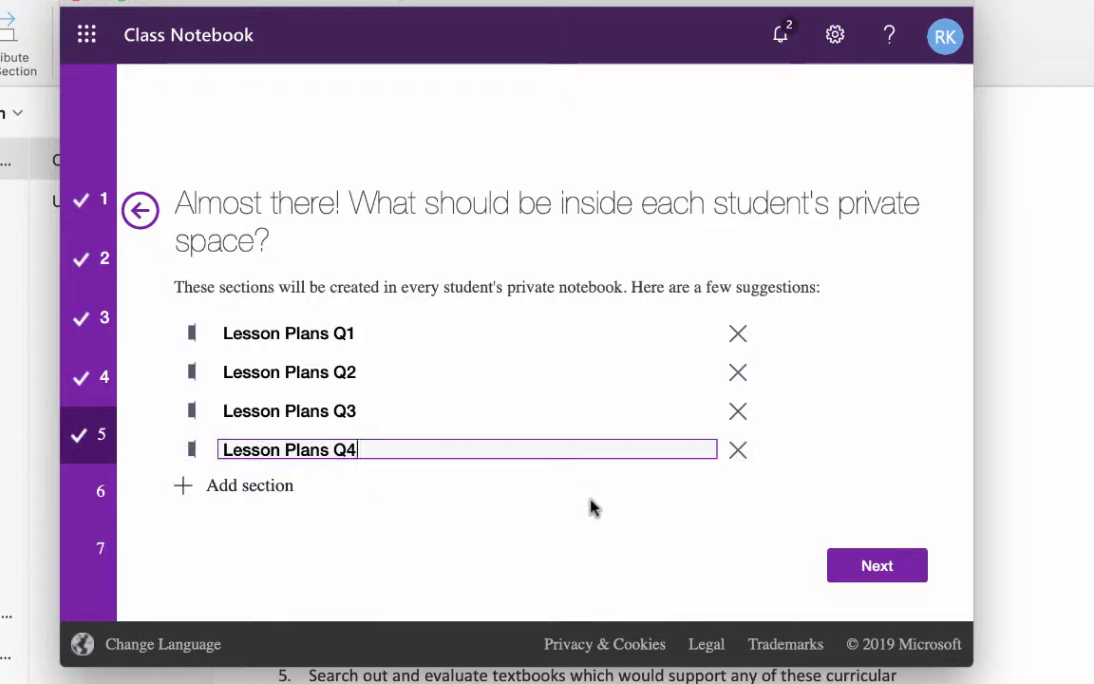
pyautogui.moveTo(779, 502)
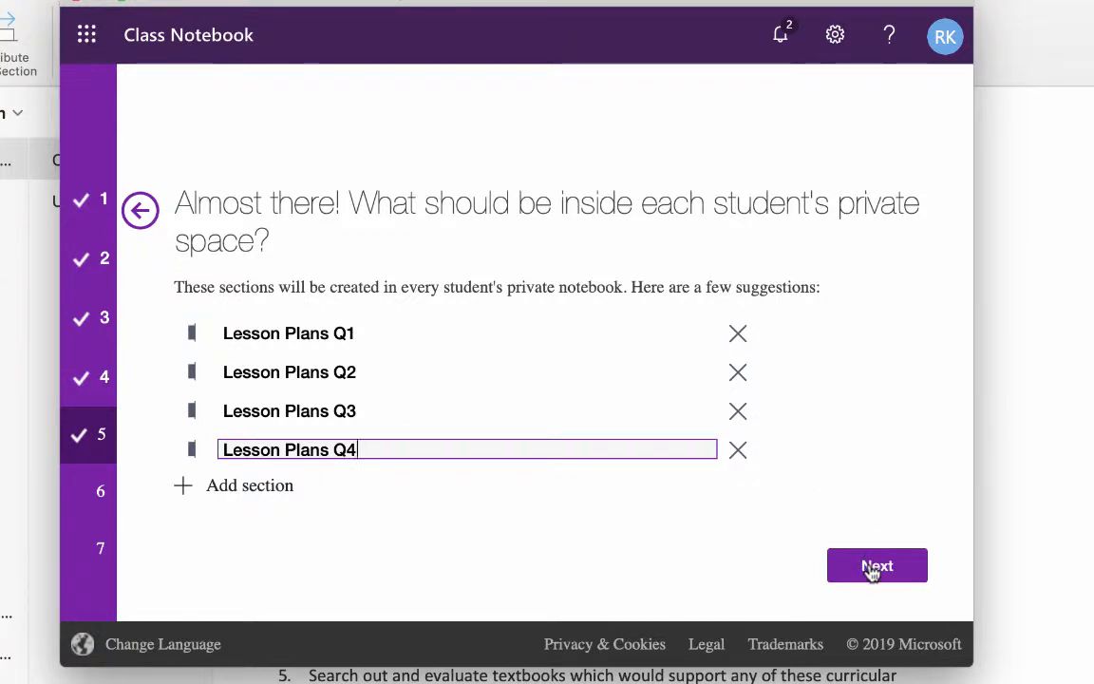
# - Review the Teacher's and Student's notebook previews with four Lesson Plans sections, then create it
pyautogui.click(877, 565)
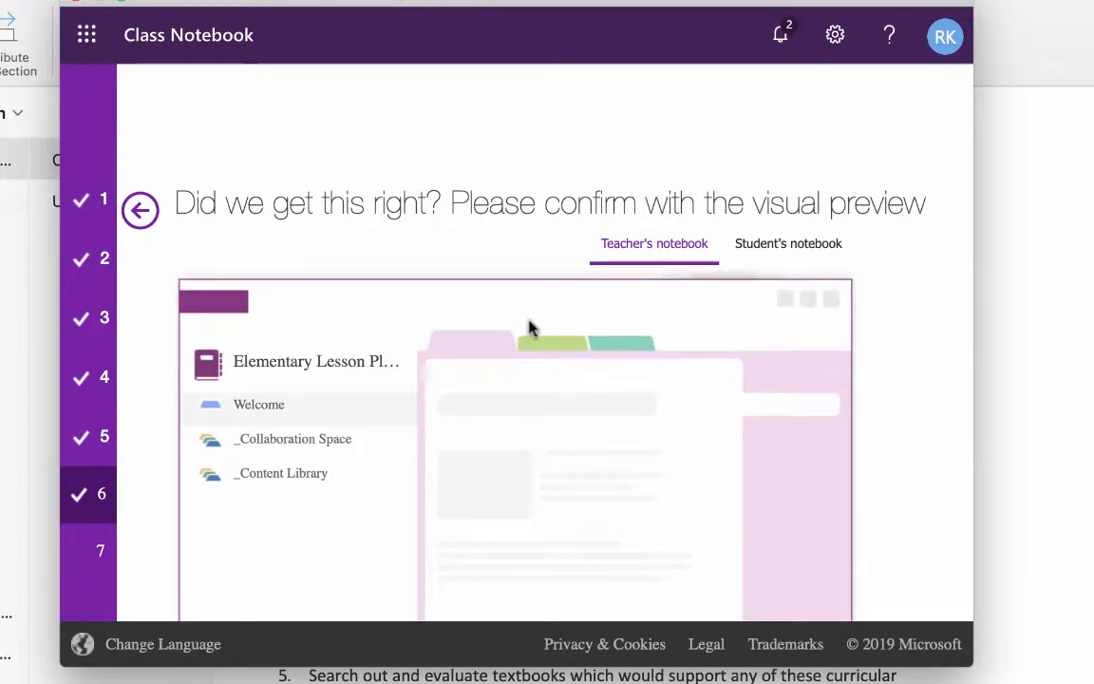
pyautogui.scroll(-3)
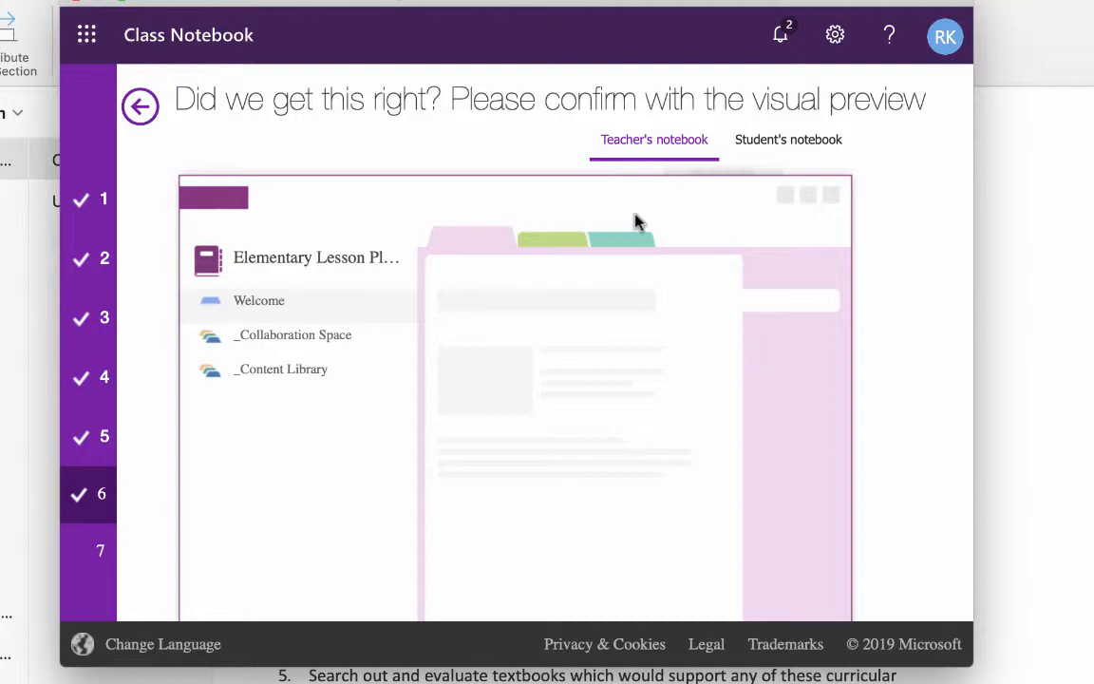
pyautogui.moveTo(314, 334)
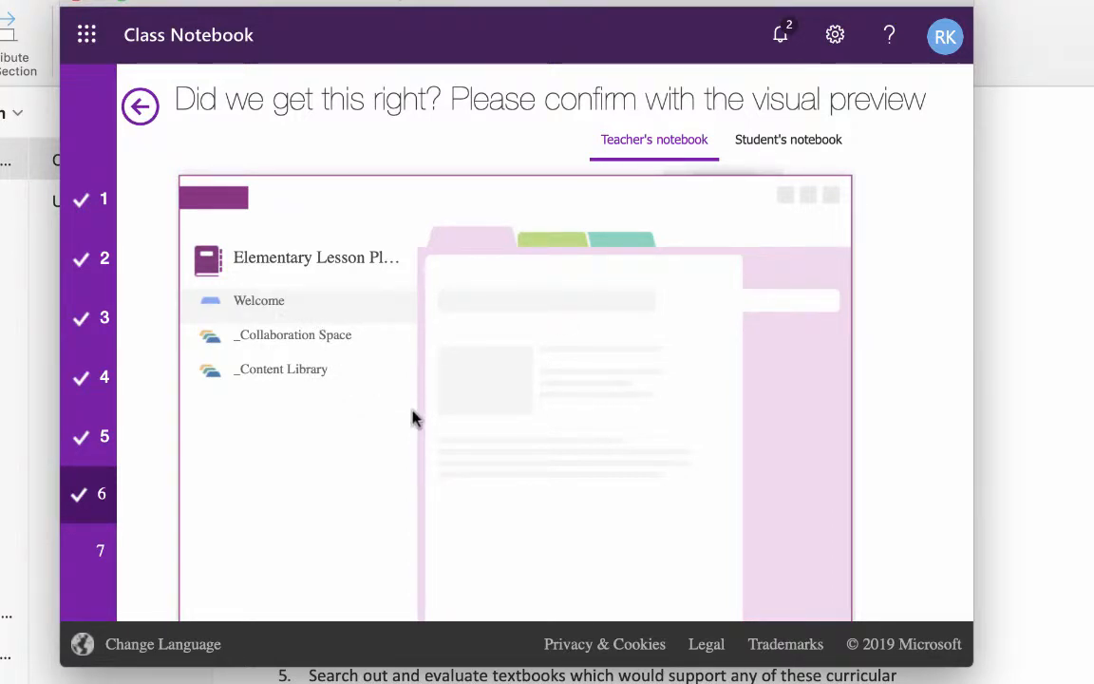
pyautogui.scroll(-3)
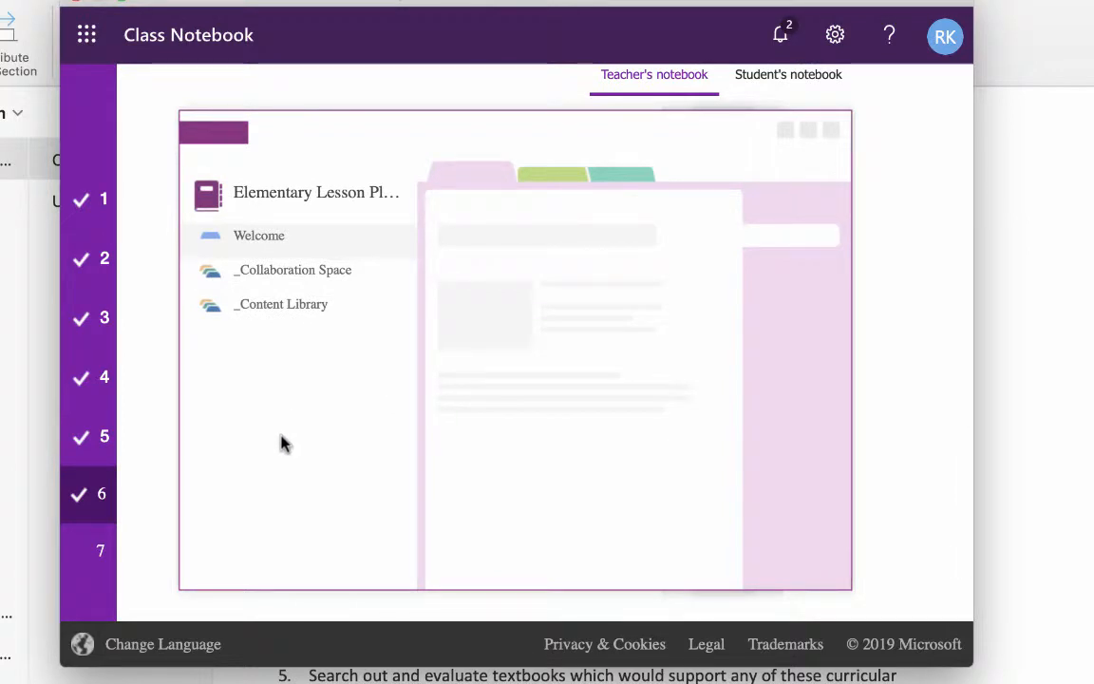
pyautogui.moveTo(280, 344)
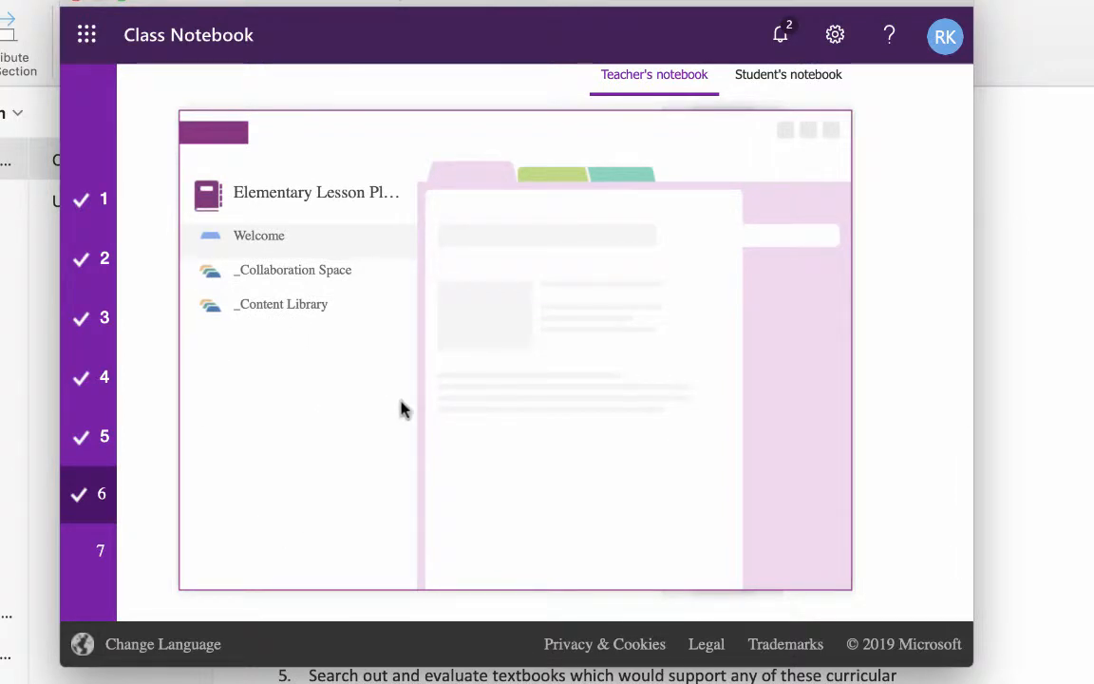
pyautogui.click(789, 176)
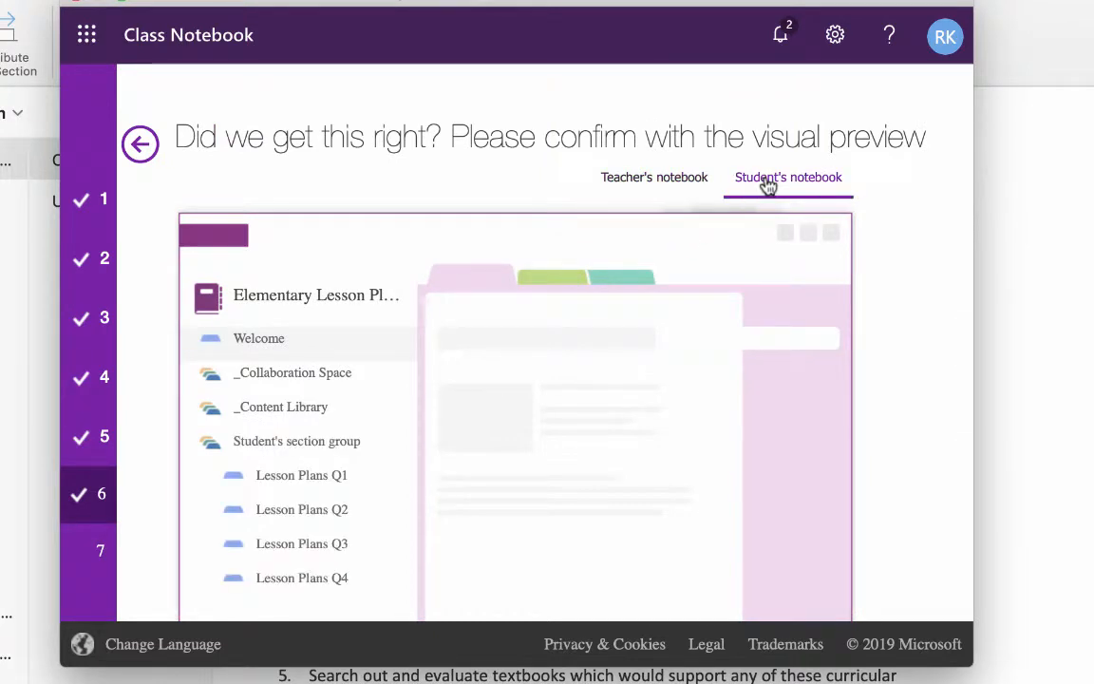
pyautogui.moveTo(569, 381)
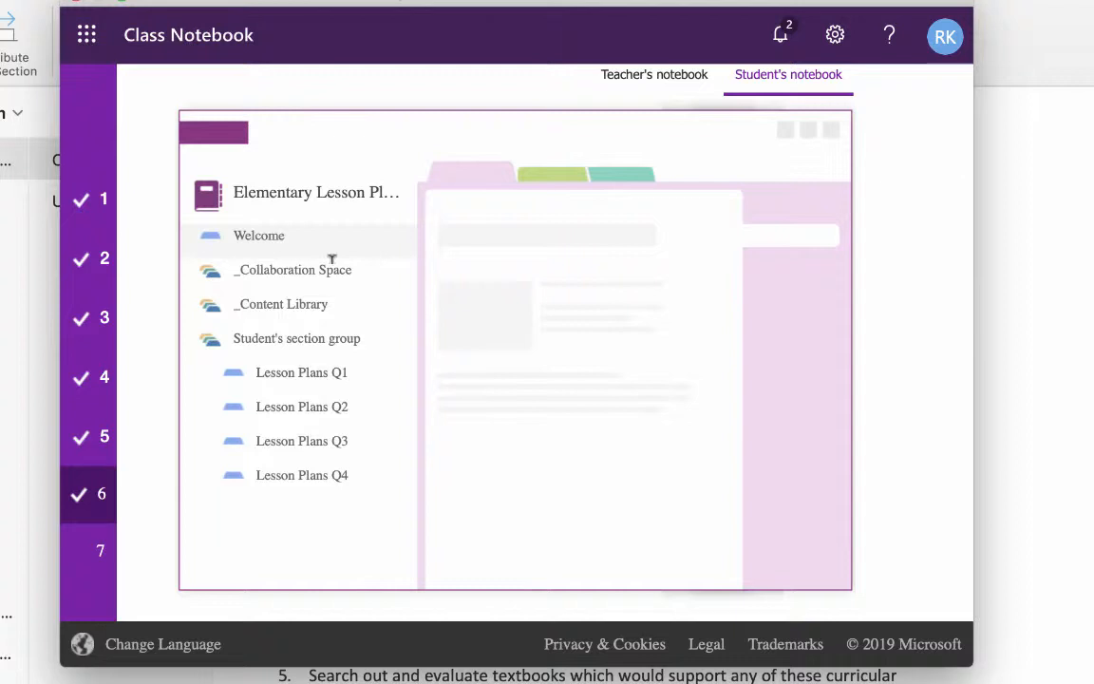
pyautogui.moveTo(290, 303)
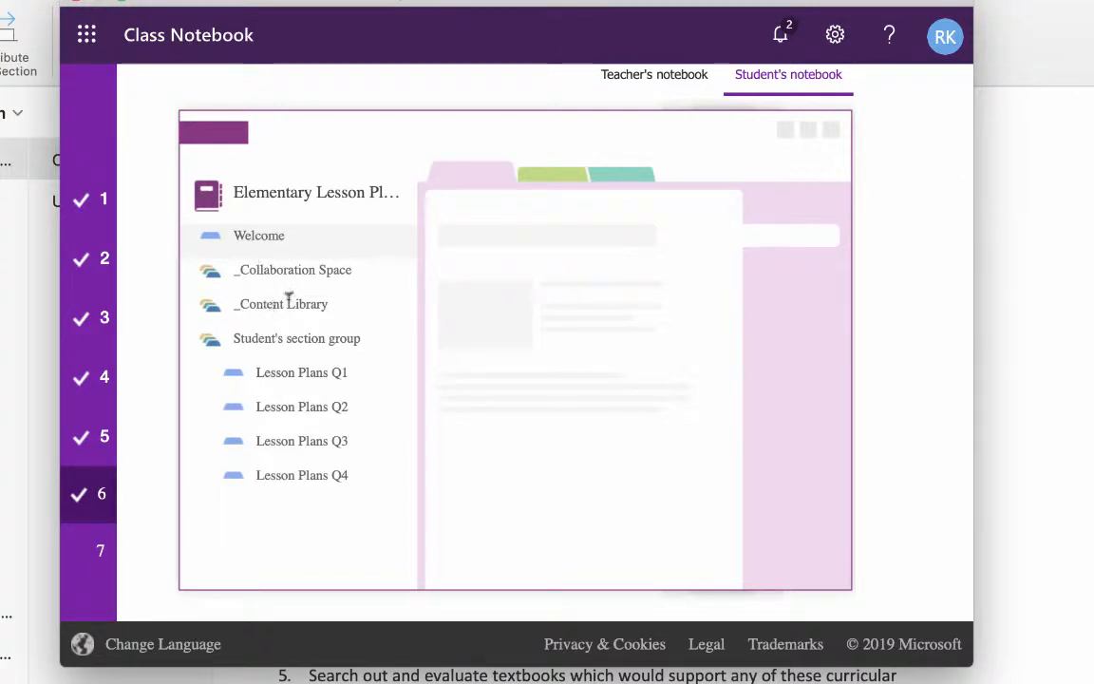
pyautogui.moveTo(306, 411)
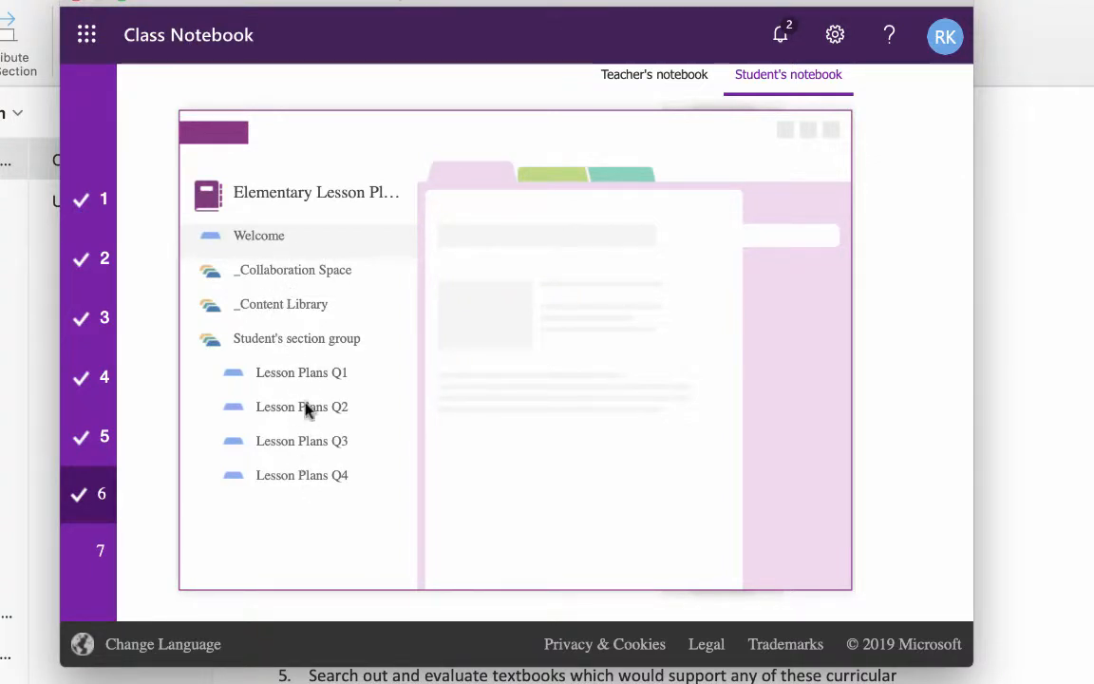
pyautogui.scroll(-3)
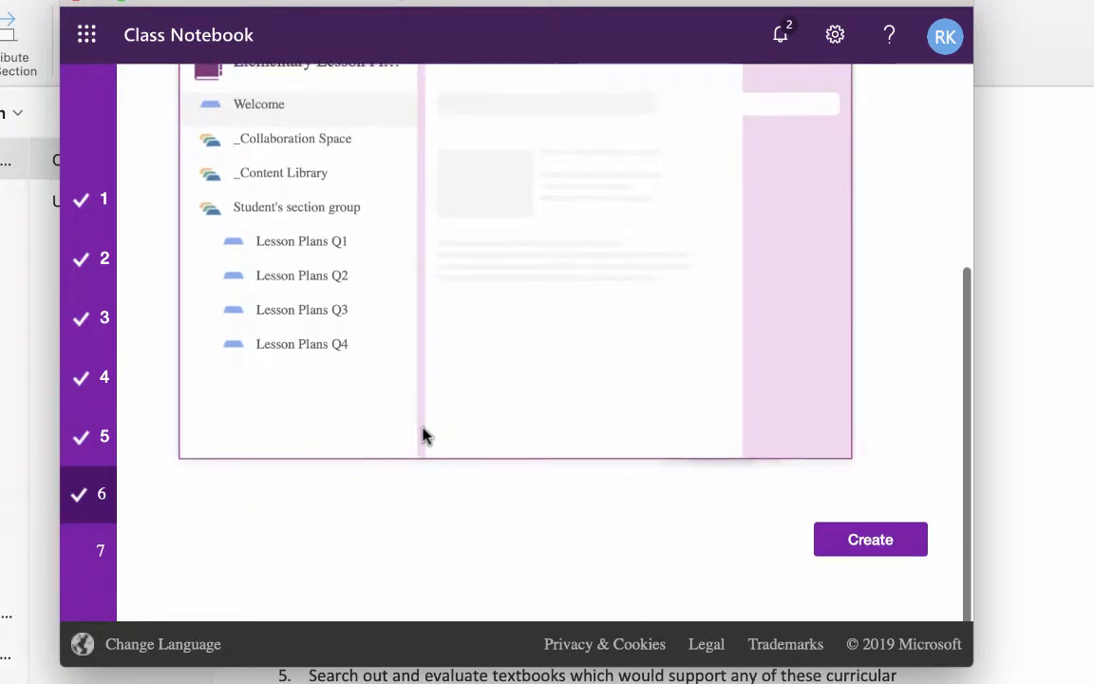
pyautogui.click(870, 539)
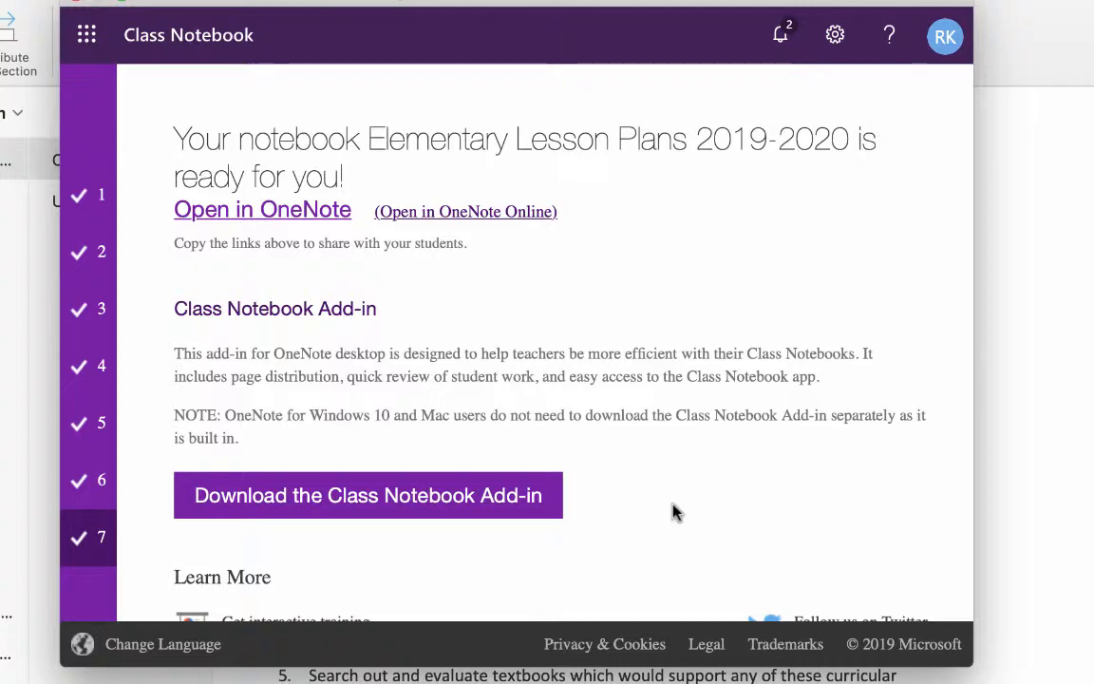
# - Scroll the ready page to view the opening links and add-in details
pyautogui.scroll(-3)
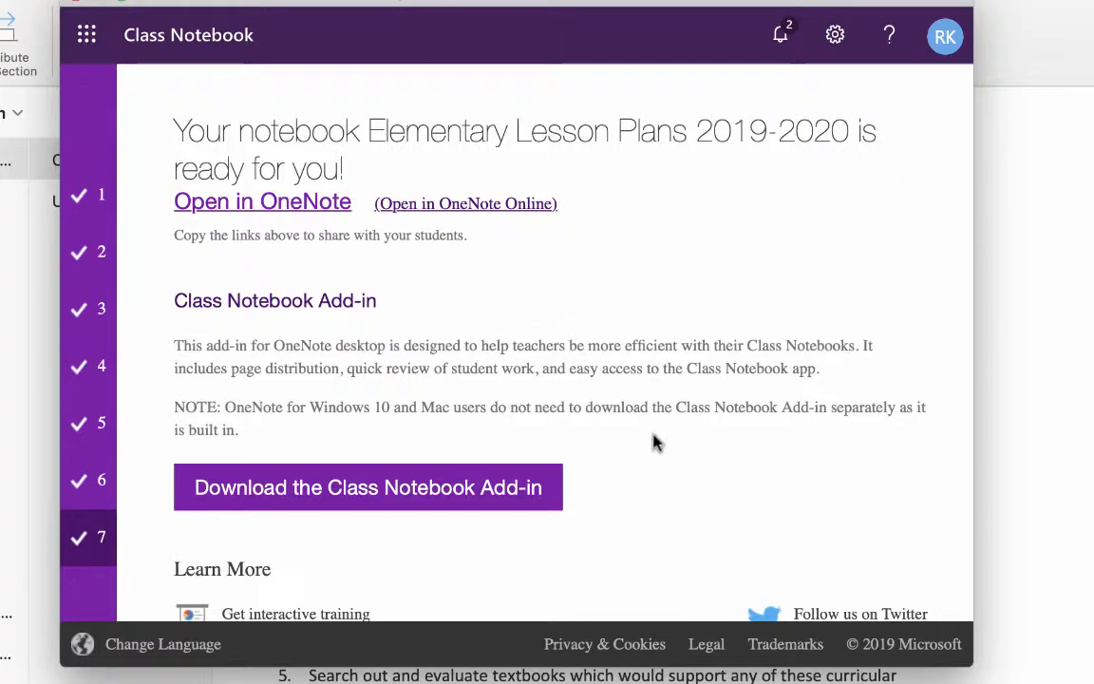
pyautogui.scroll(-3)
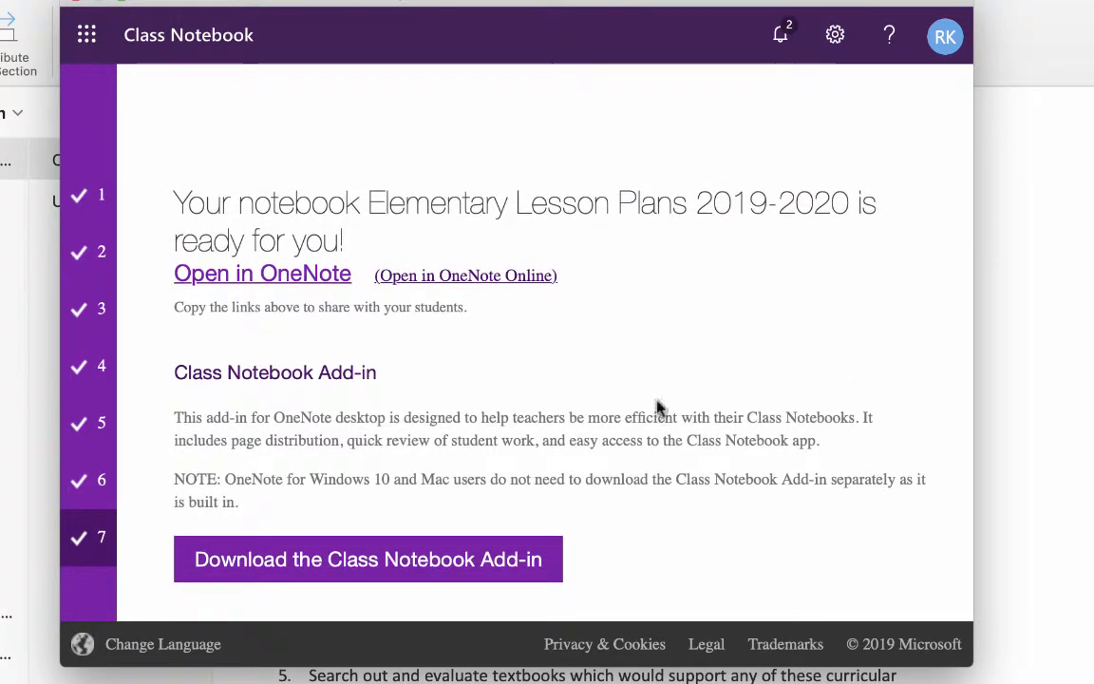
pyautogui.moveTo(297, 285)
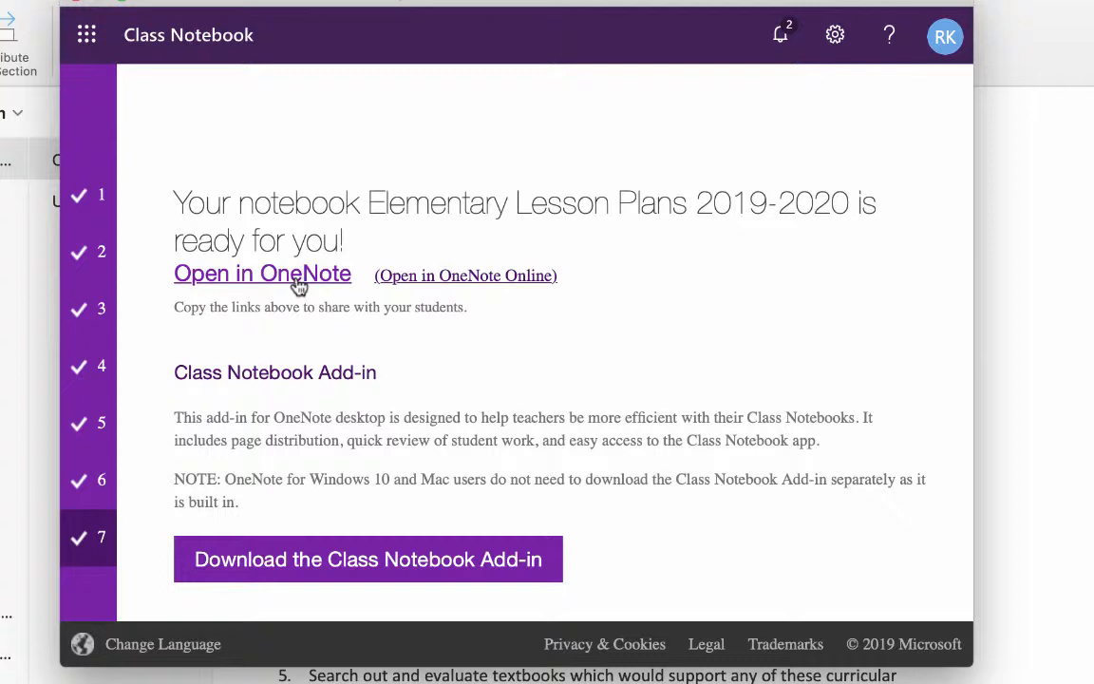
pyautogui.moveTo(302, 276)
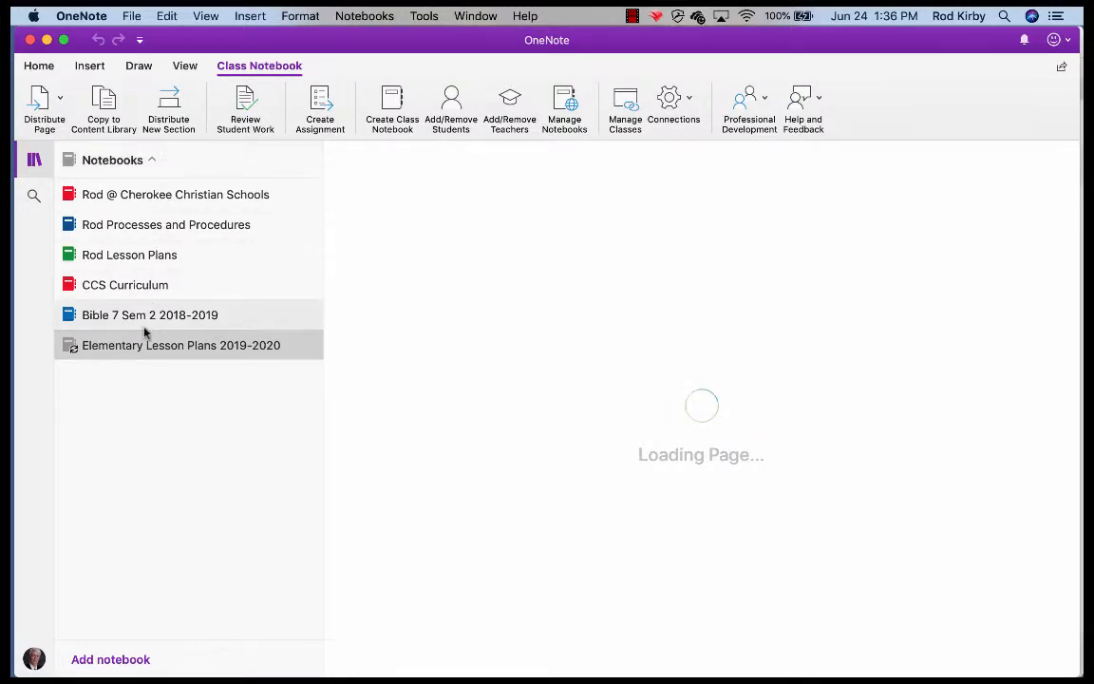
pyautogui.click(181, 345)
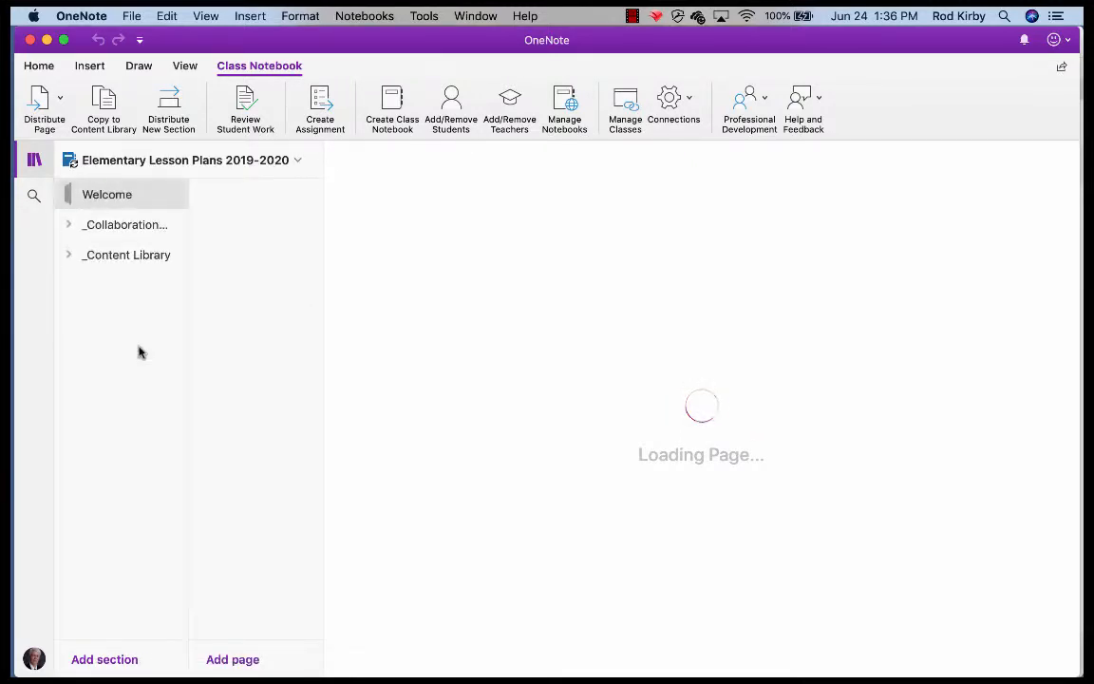
pyautogui.click(107, 194)
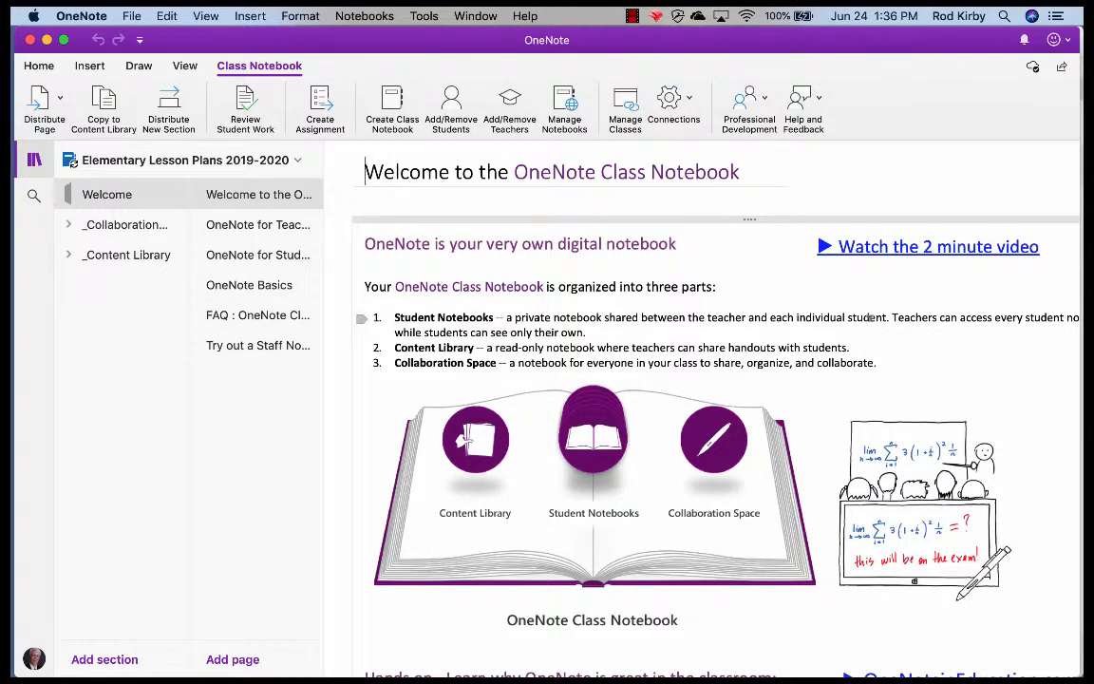
pyautogui.scroll(-3)
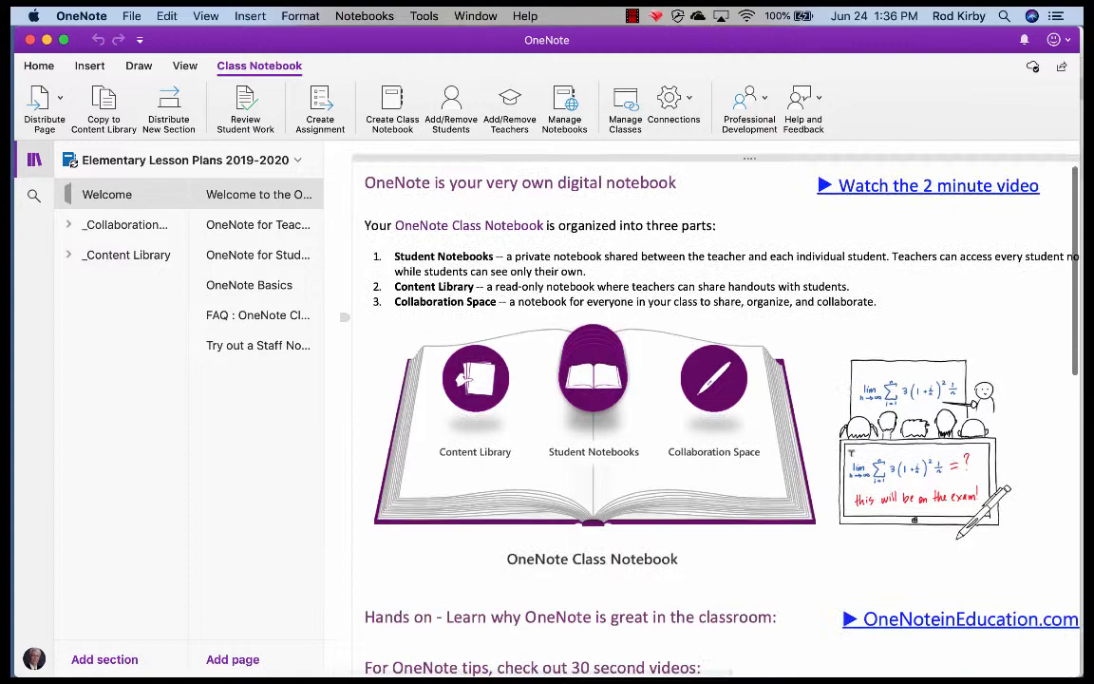
pyautogui.scroll(-3)
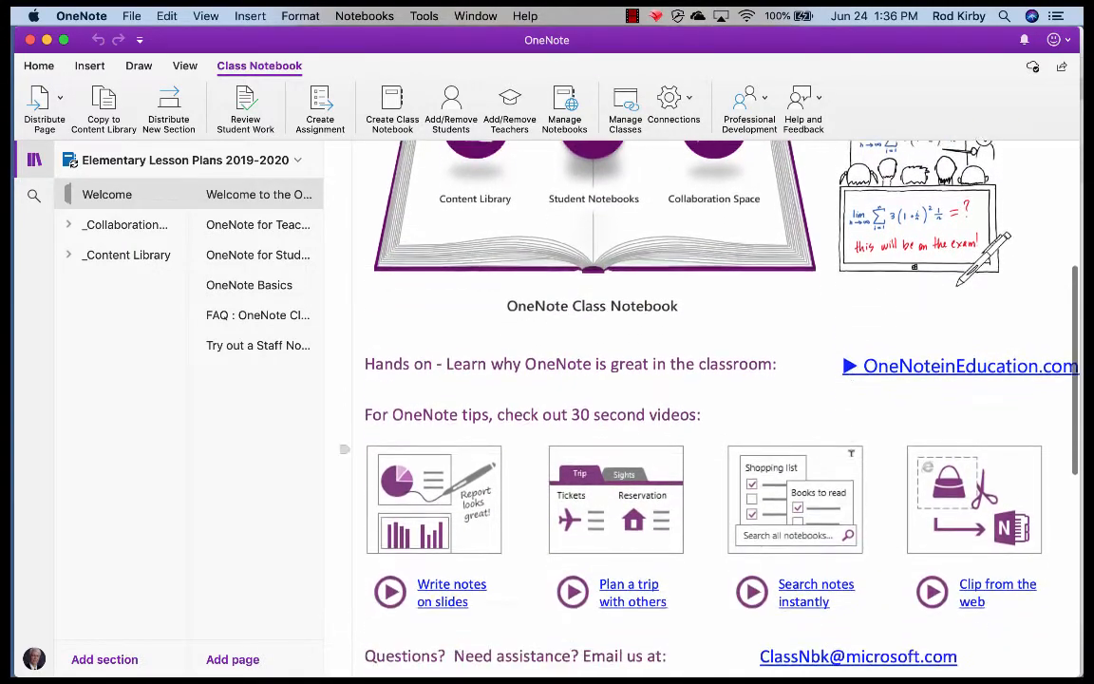
pyautogui.scroll(-3)
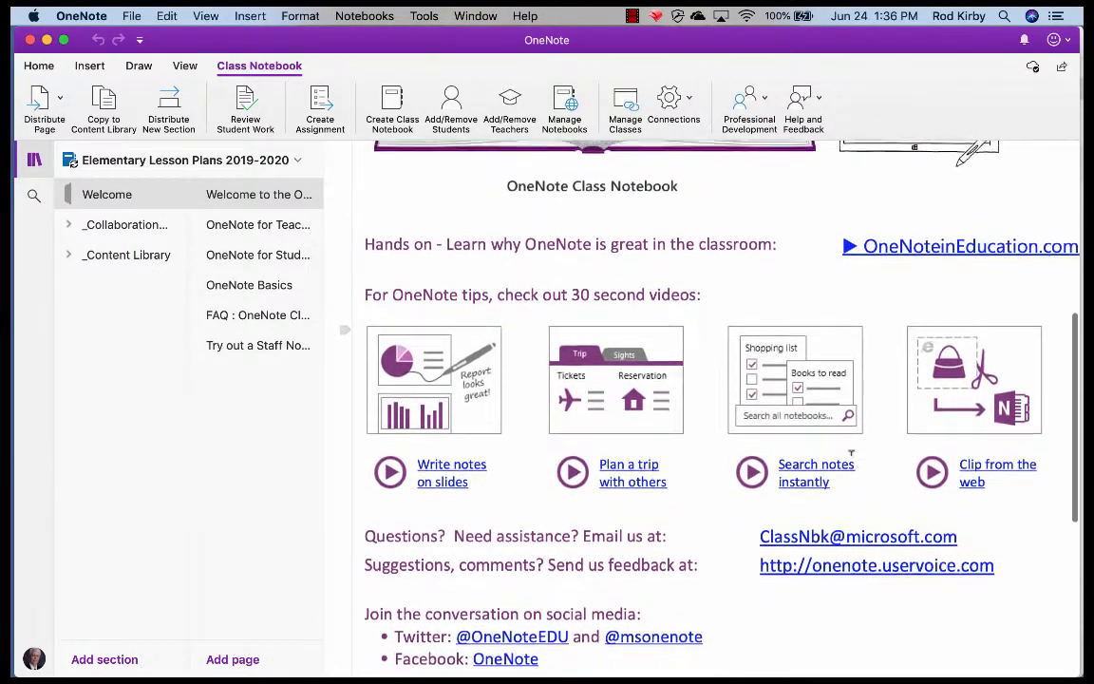
pyautogui.scroll(-3)
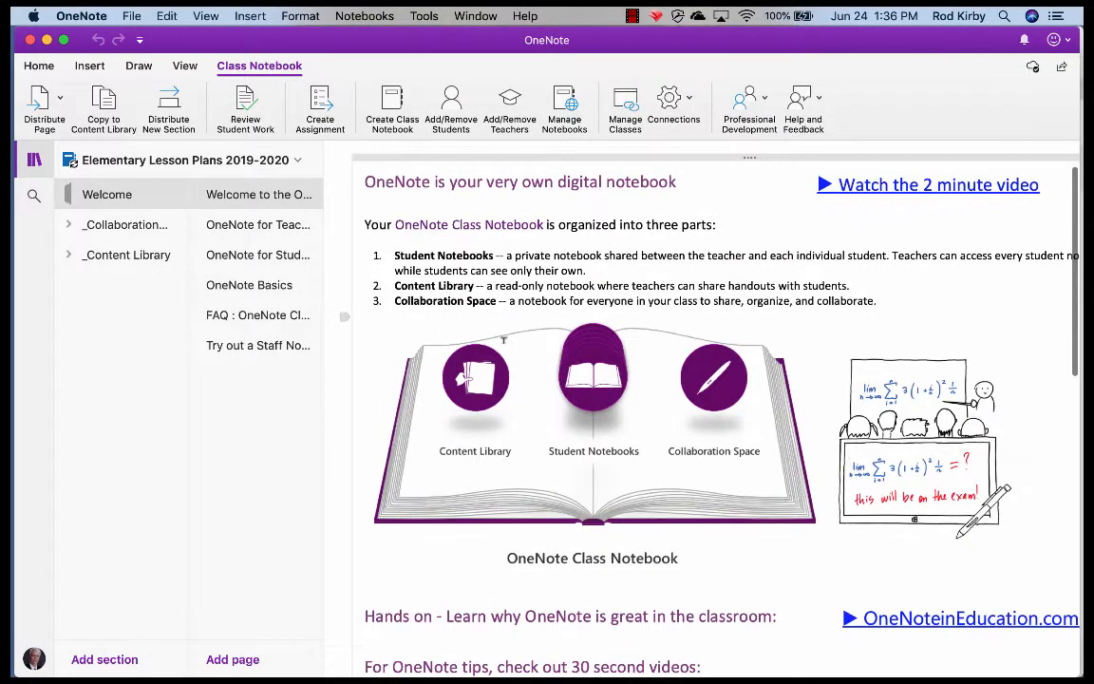
# - Browse the Welcome pages: Teachers and Students training, OneNote Basics, and the Class Notebook FAQ
pyautogui.click(258, 224)
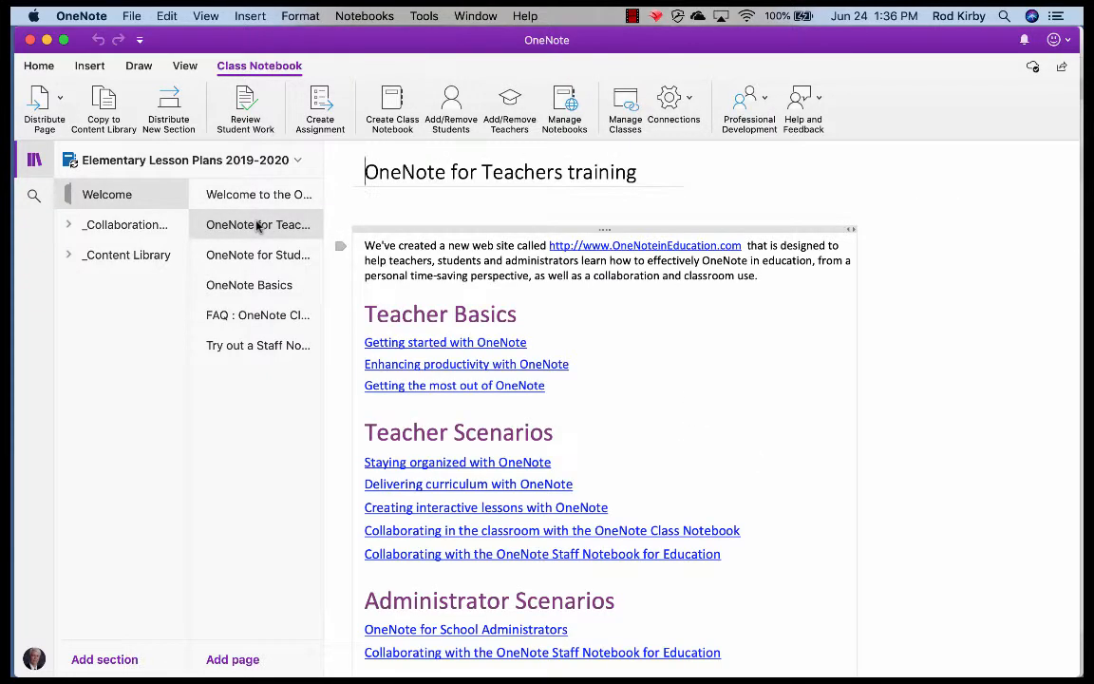
pyautogui.moveTo(646, 383)
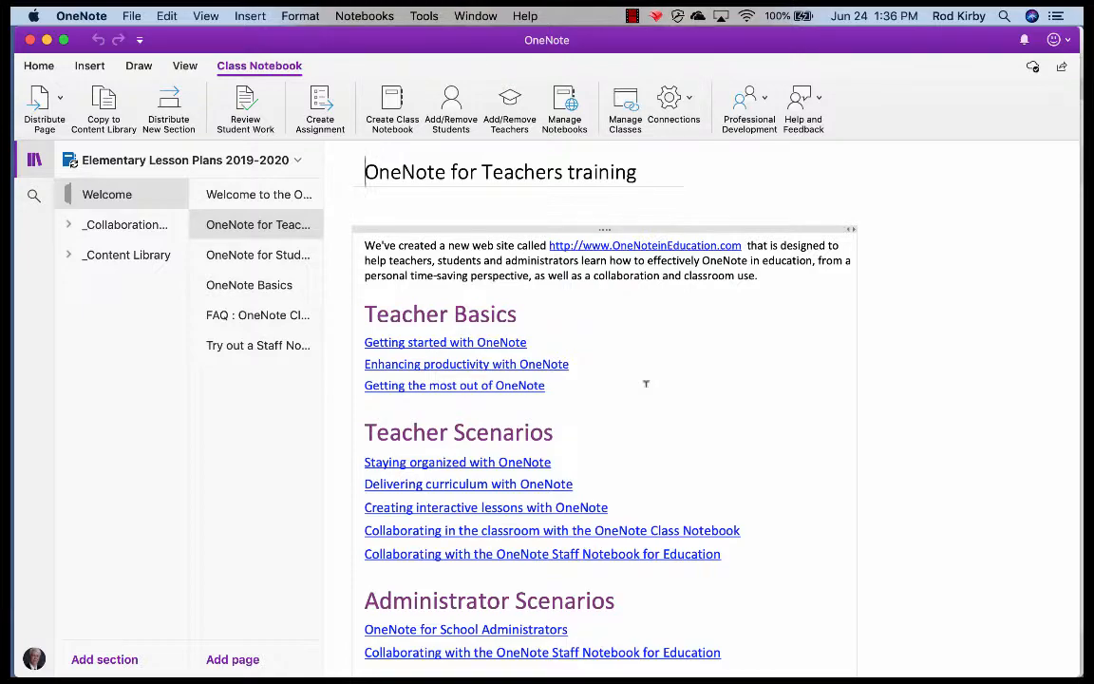
pyautogui.scroll(-3)
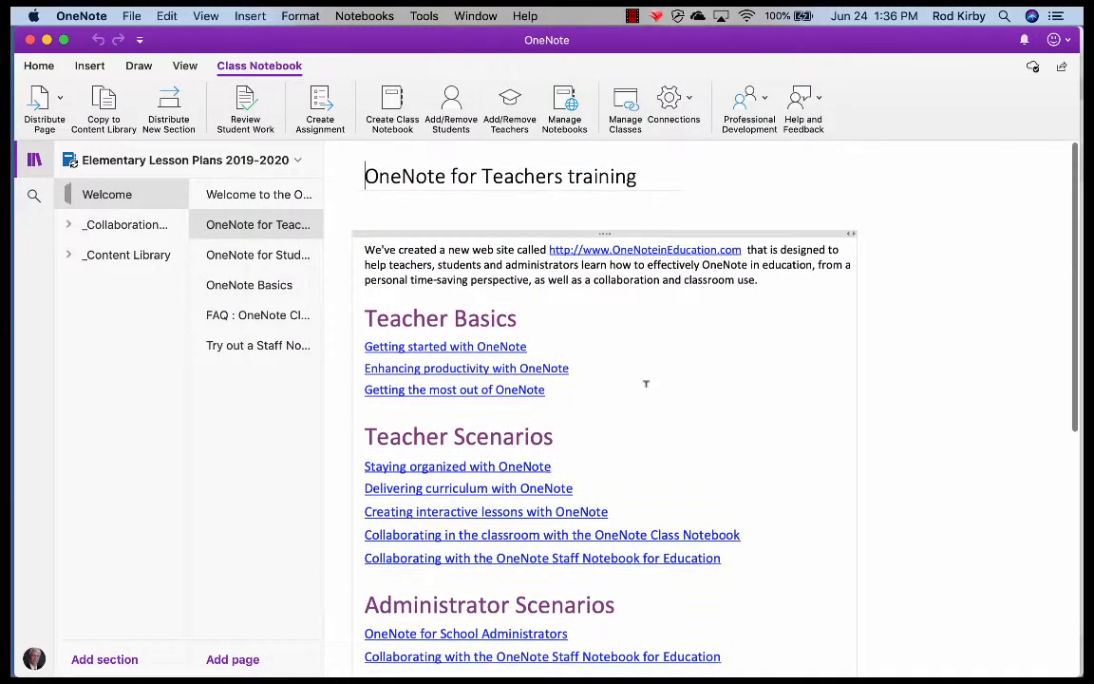
pyautogui.click(258, 254)
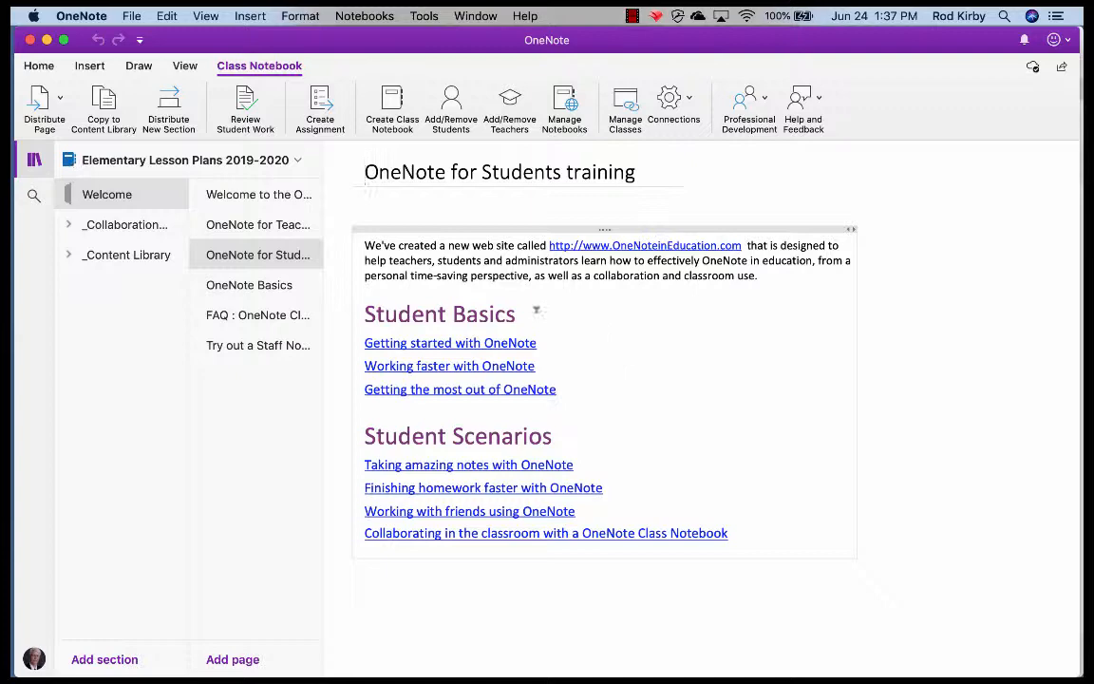
pyautogui.click(249, 285)
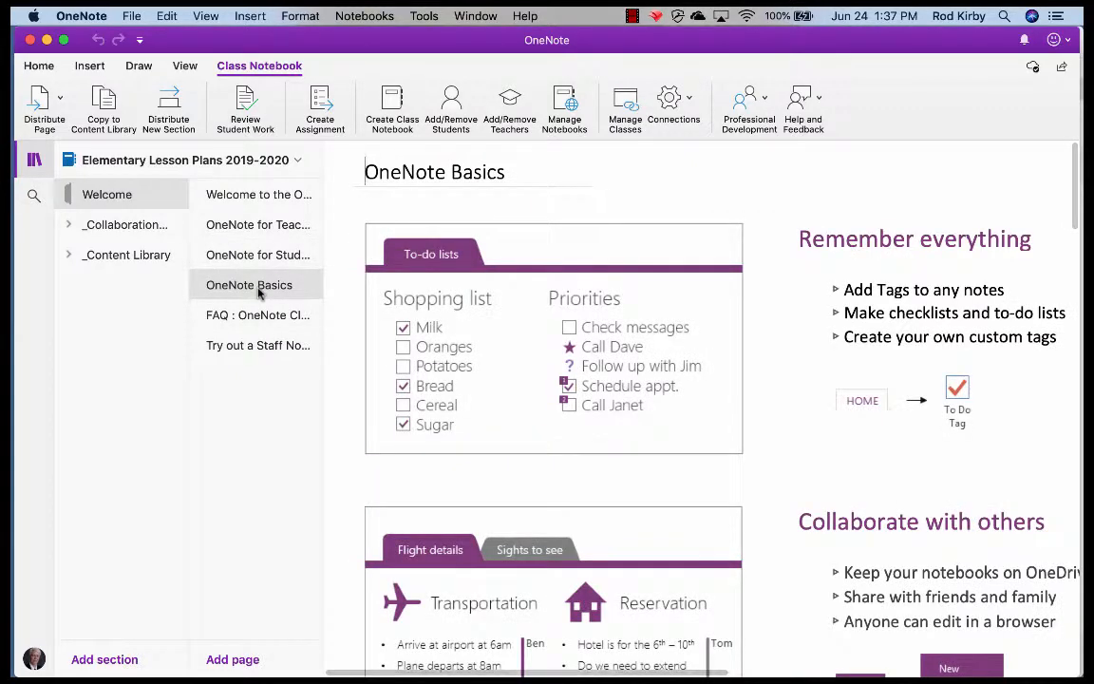
pyautogui.click(257, 314)
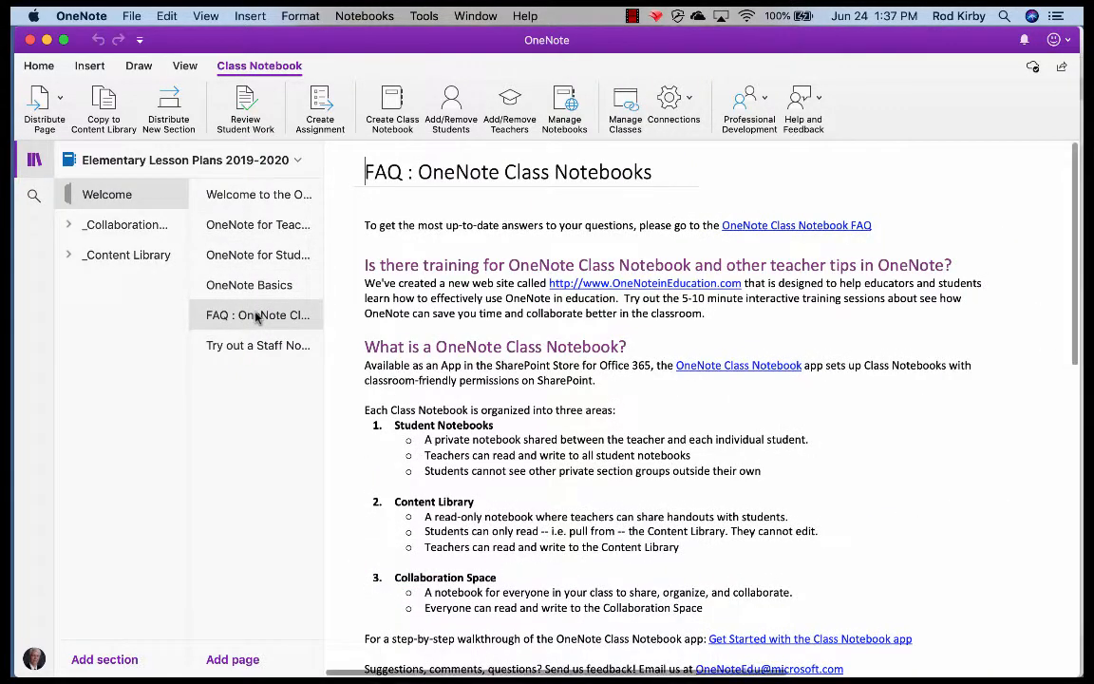
# - Expand _Collaboration Space and _Content Library and open their getting started sections
pyautogui.click(68, 224)
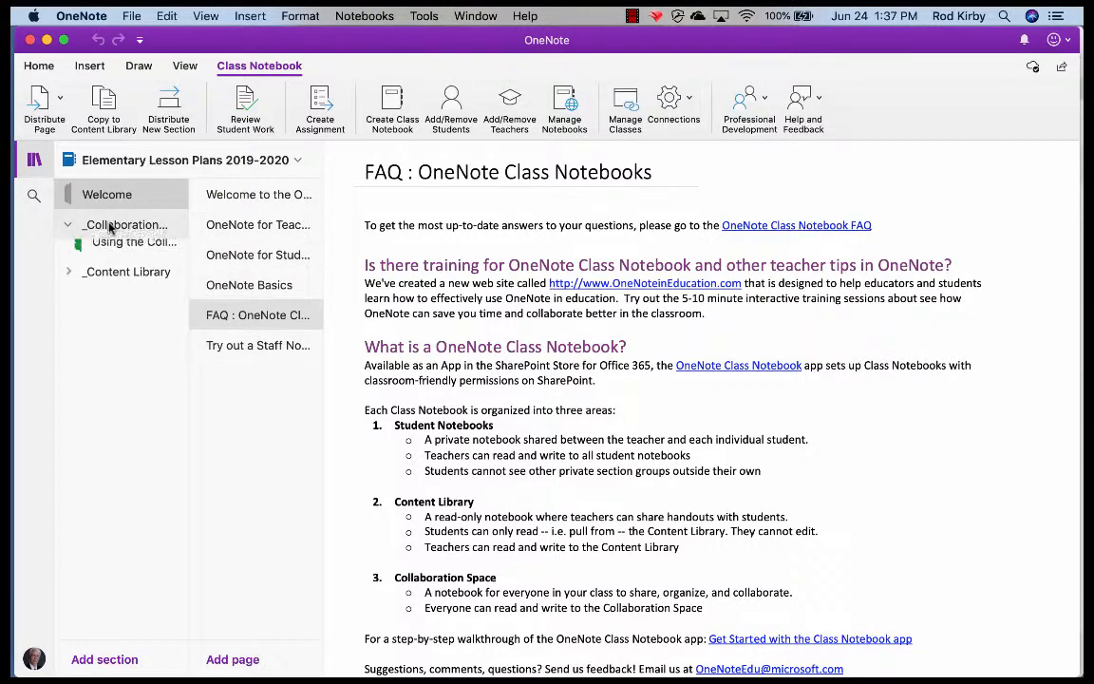
pyautogui.click(133, 241)
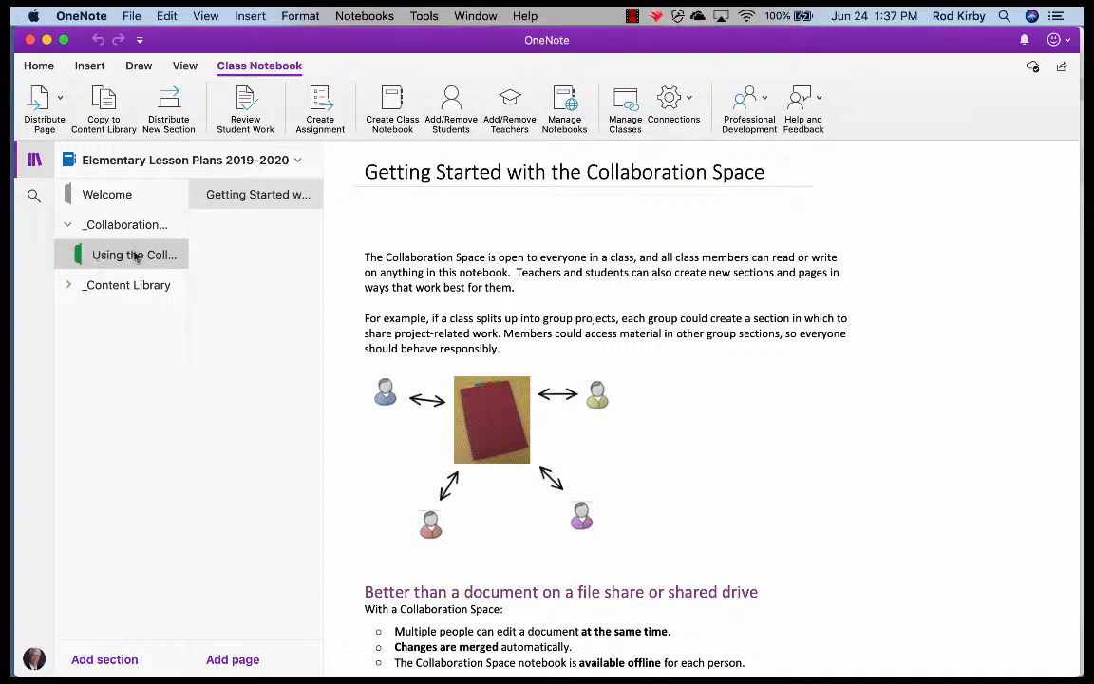
pyautogui.click(67, 284)
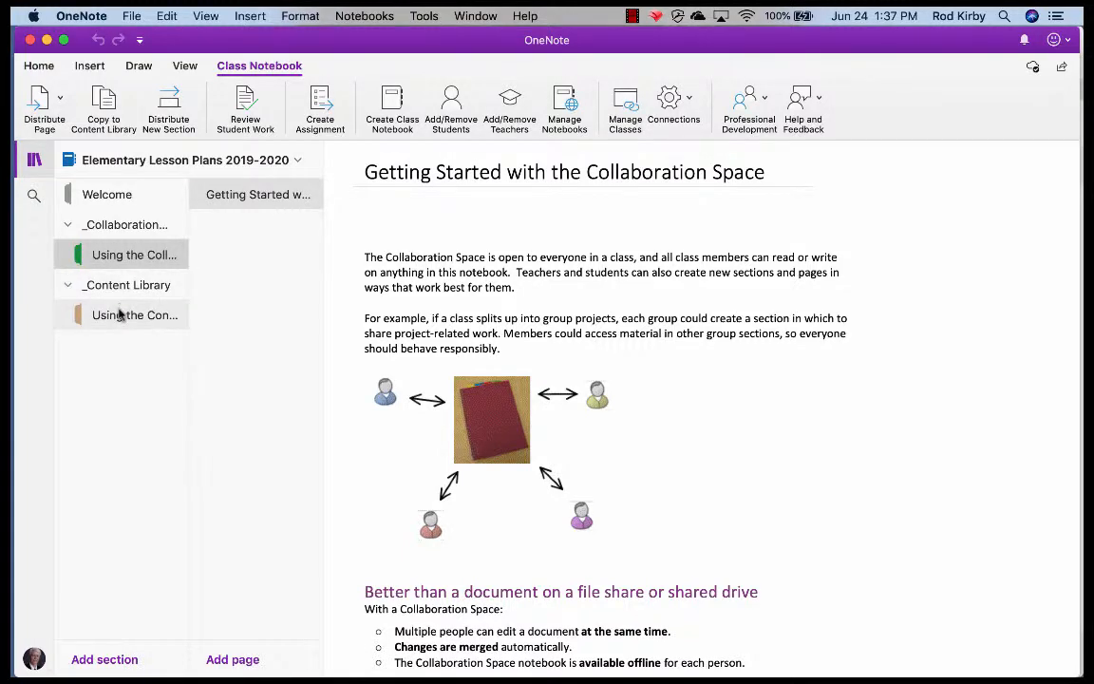
pyautogui.click(134, 314)
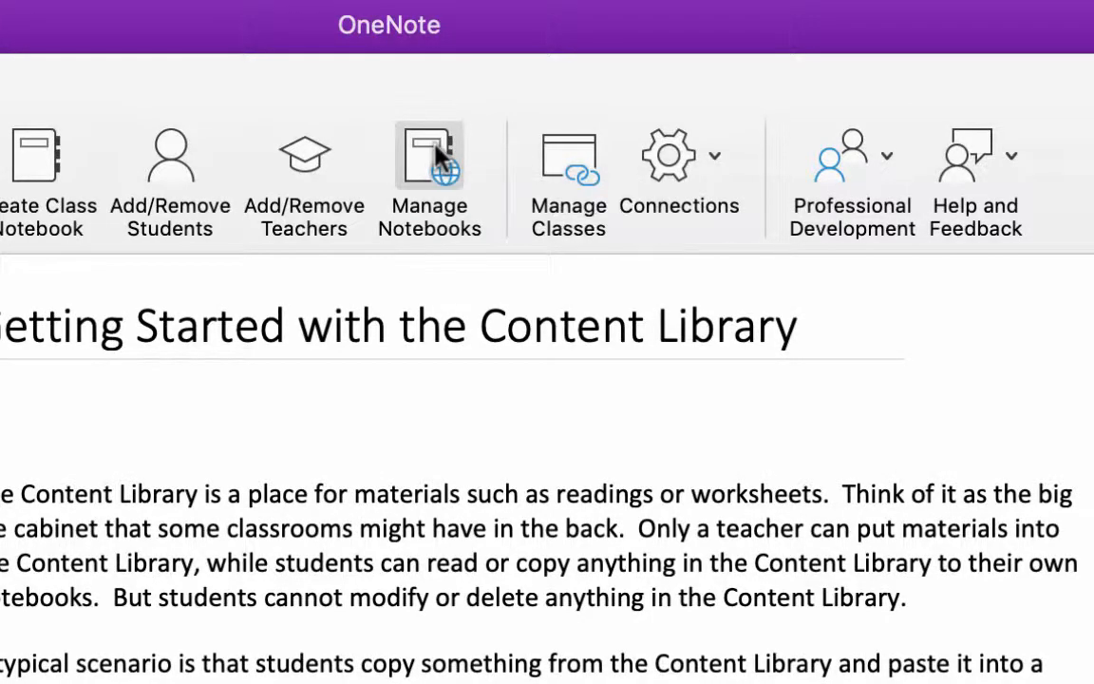
# - Turn on the Teacher-Only section group under Manage Notebooks
pyautogui.click(430, 157)
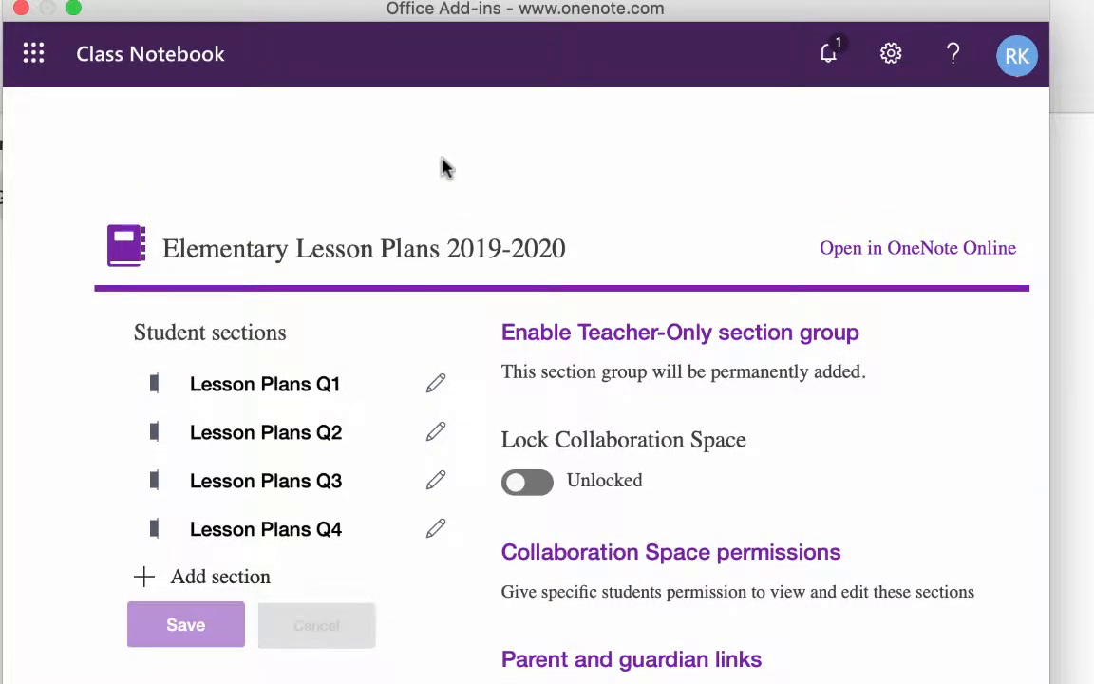
pyautogui.moveTo(715, 274)
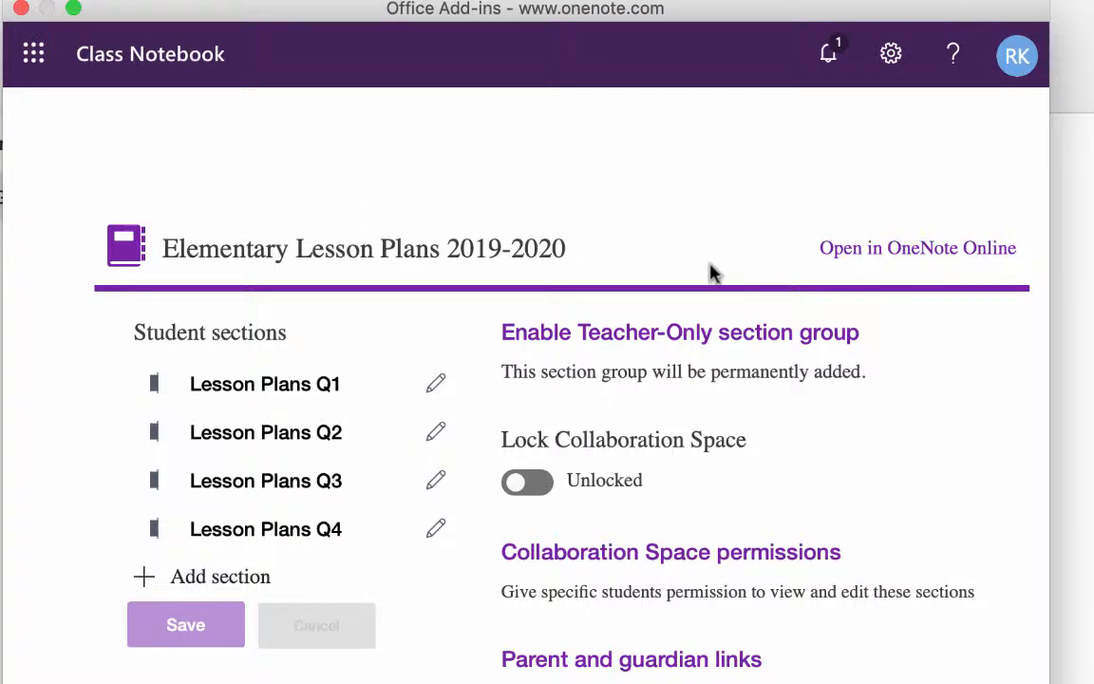
pyautogui.moveTo(682, 337)
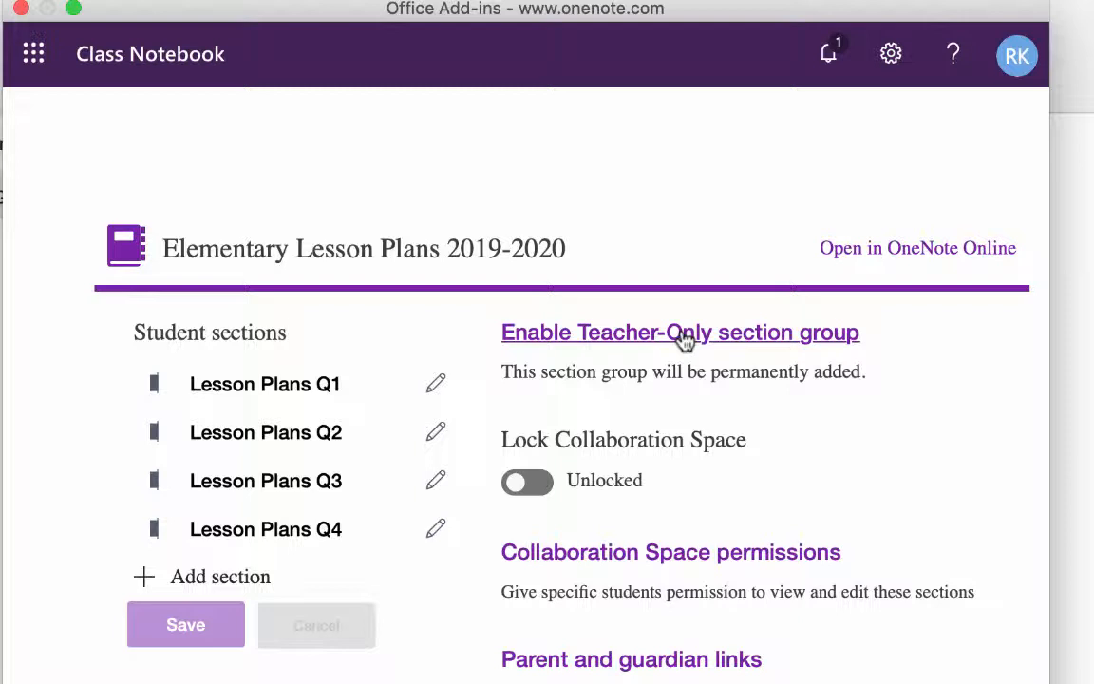
pyautogui.click(680, 332)
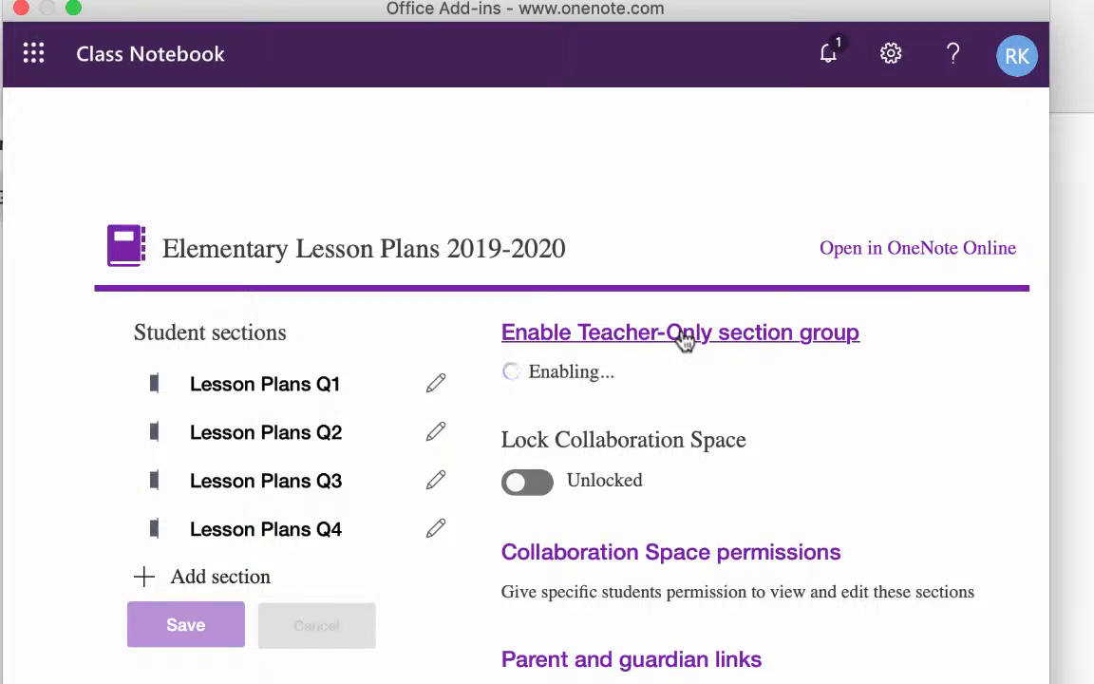
pyautogui.click(679, 333)
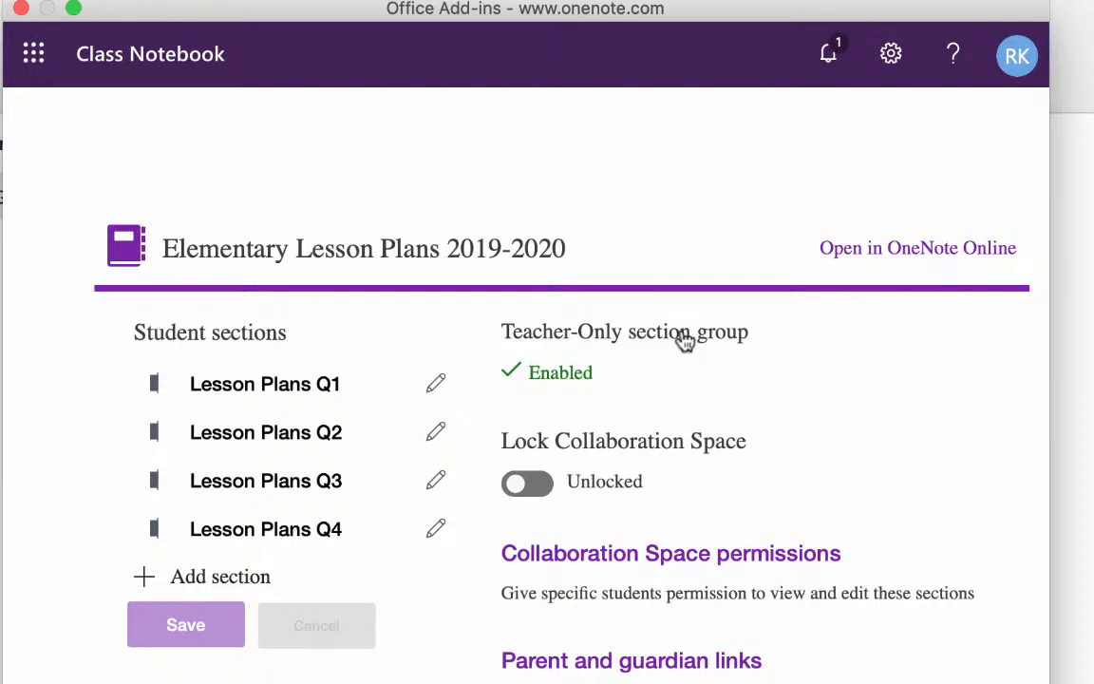
pyautogui.moveTo(617, 351)
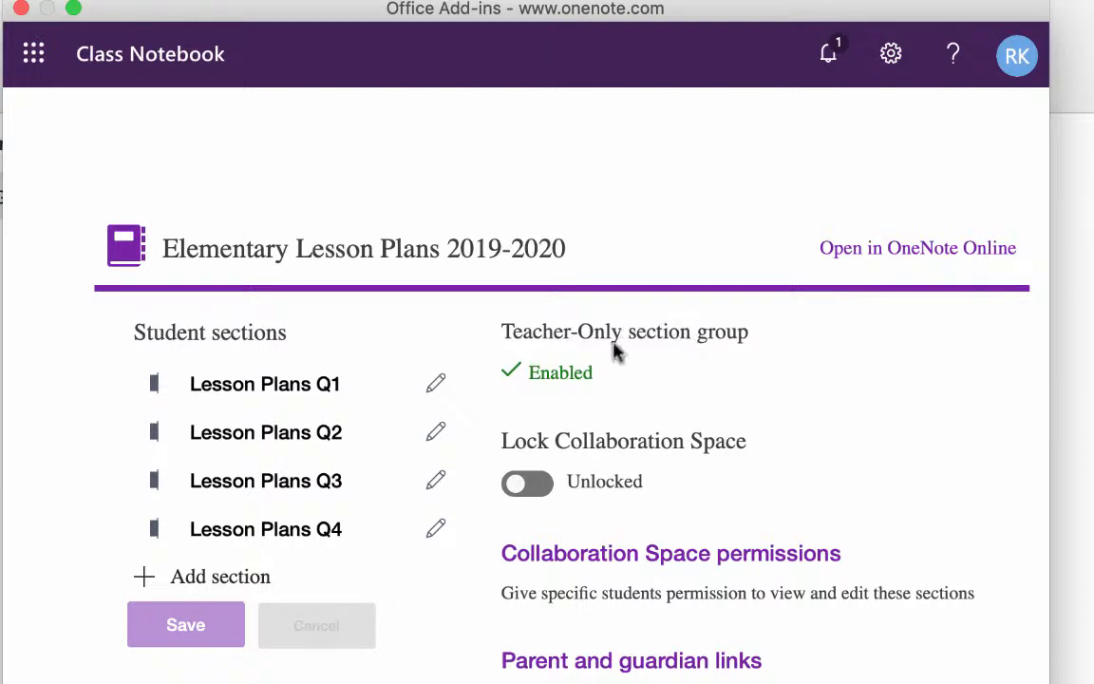
pyautogui.moveTo(609, 363)
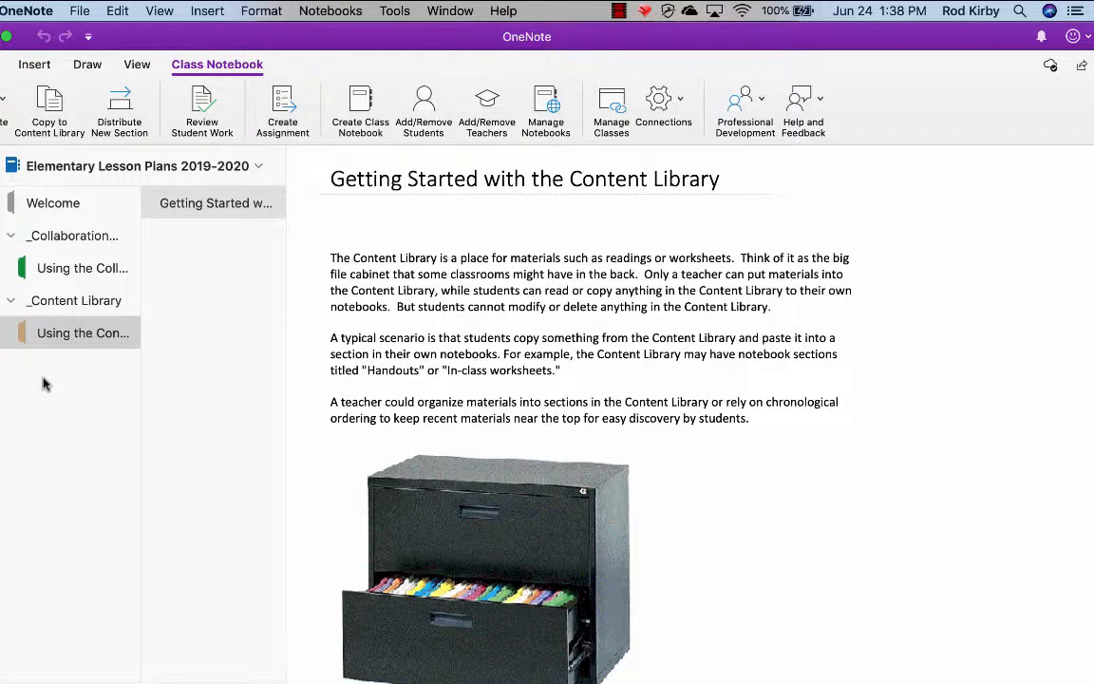
pyautogui.moveTo(31, 380)
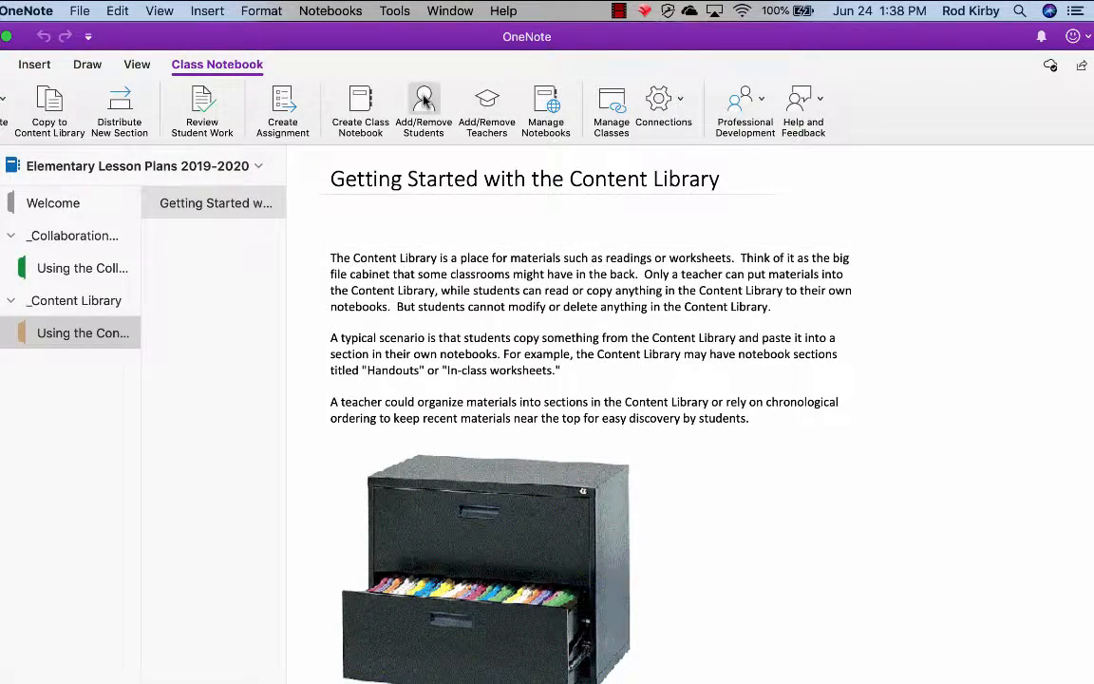
pyautogui.click(422, 100)
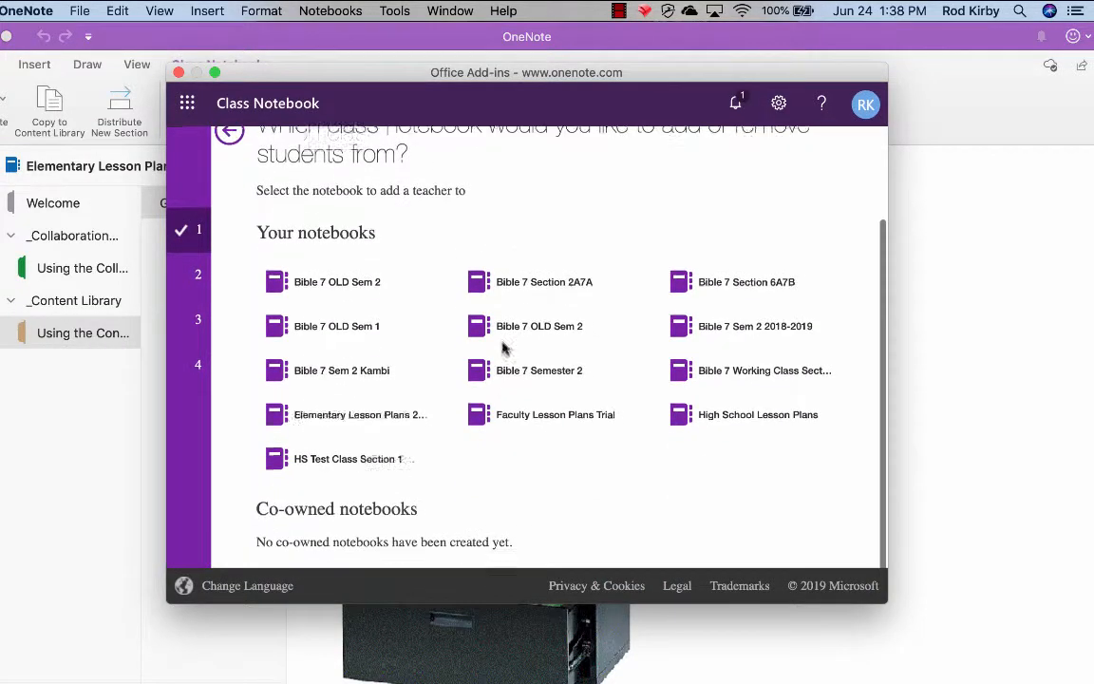
pyautogui.click(361, 415)
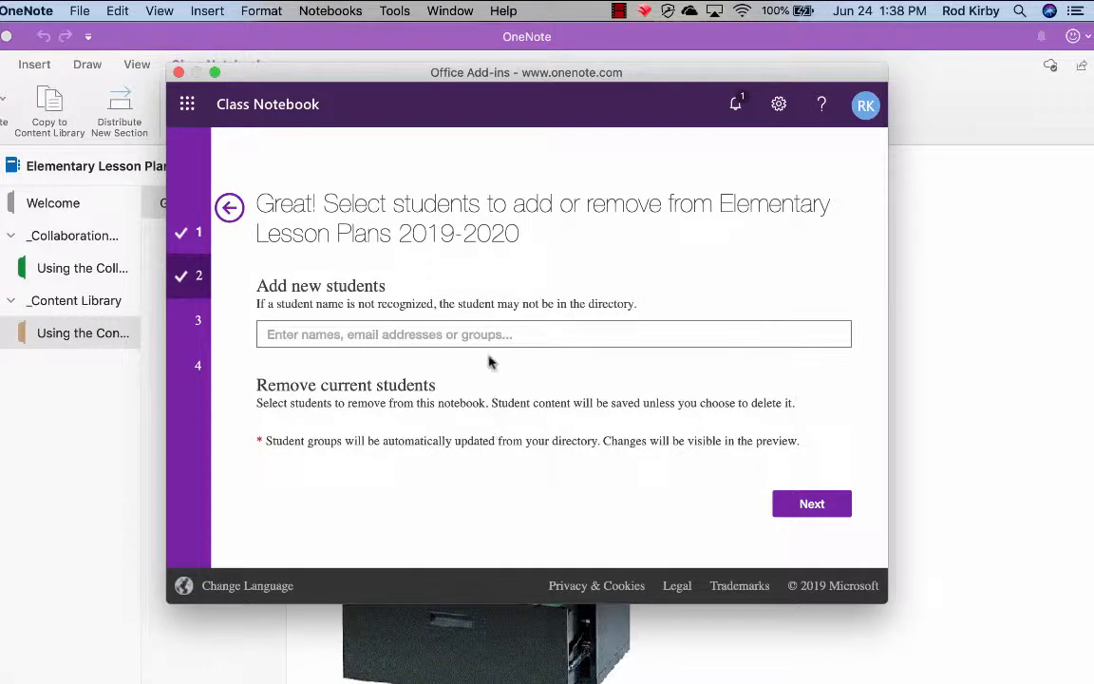
pyautogui.click(554, 334)
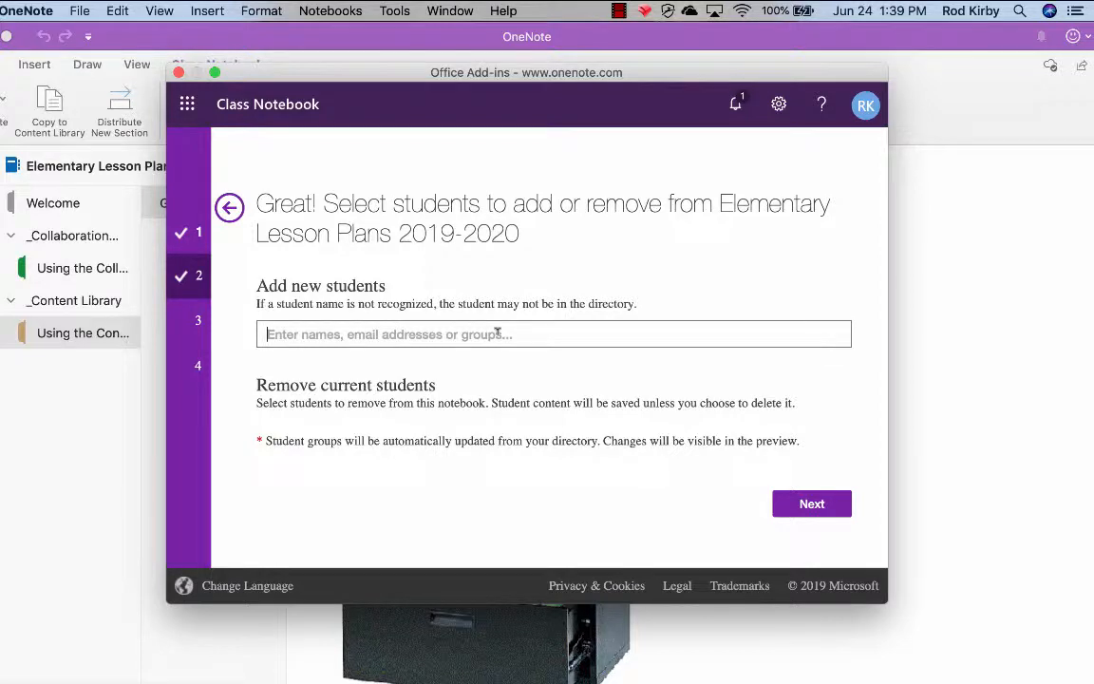
pyautogui.moveTo(200, 75)
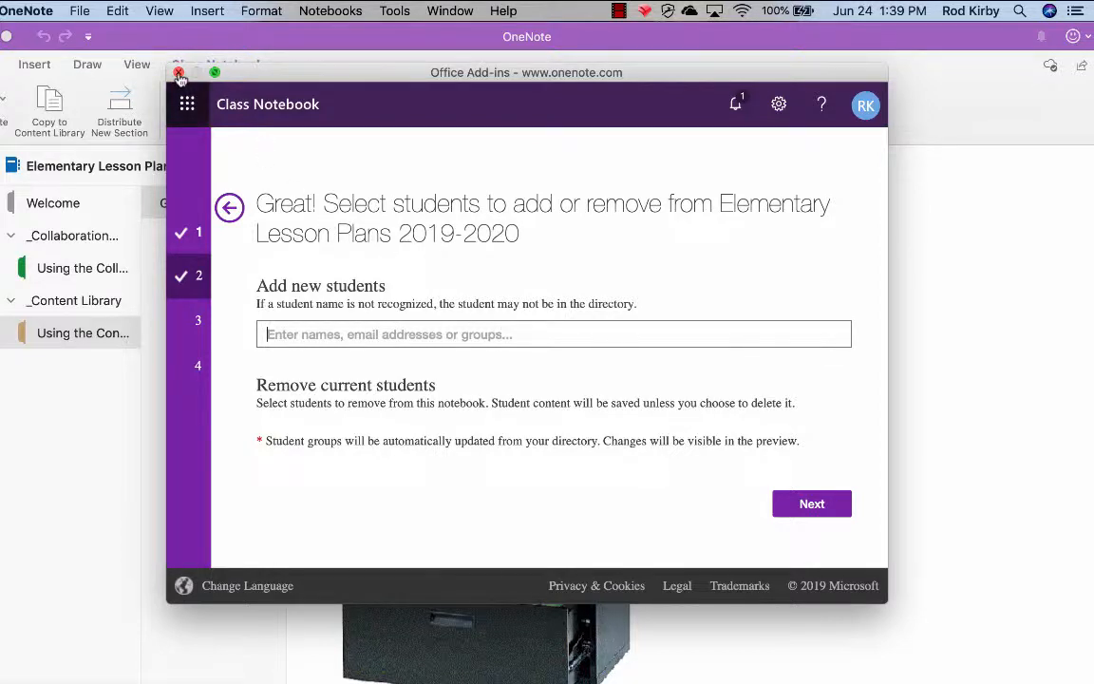
pyautogui.moveTo(187, 103)
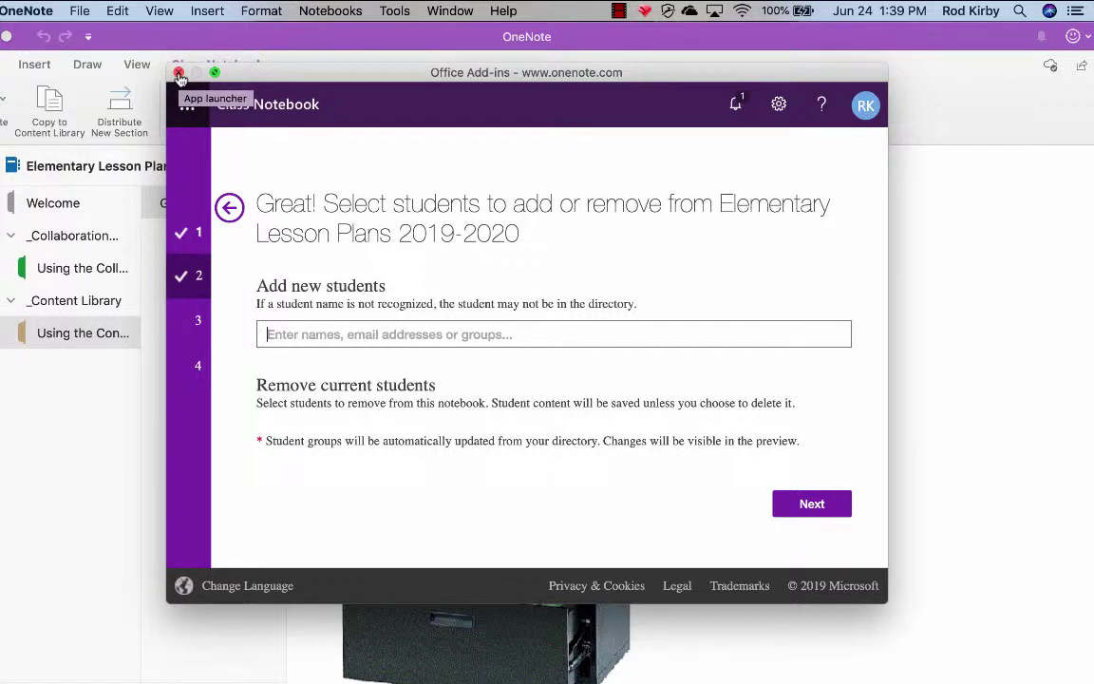
pyautogui.click(178, 74)
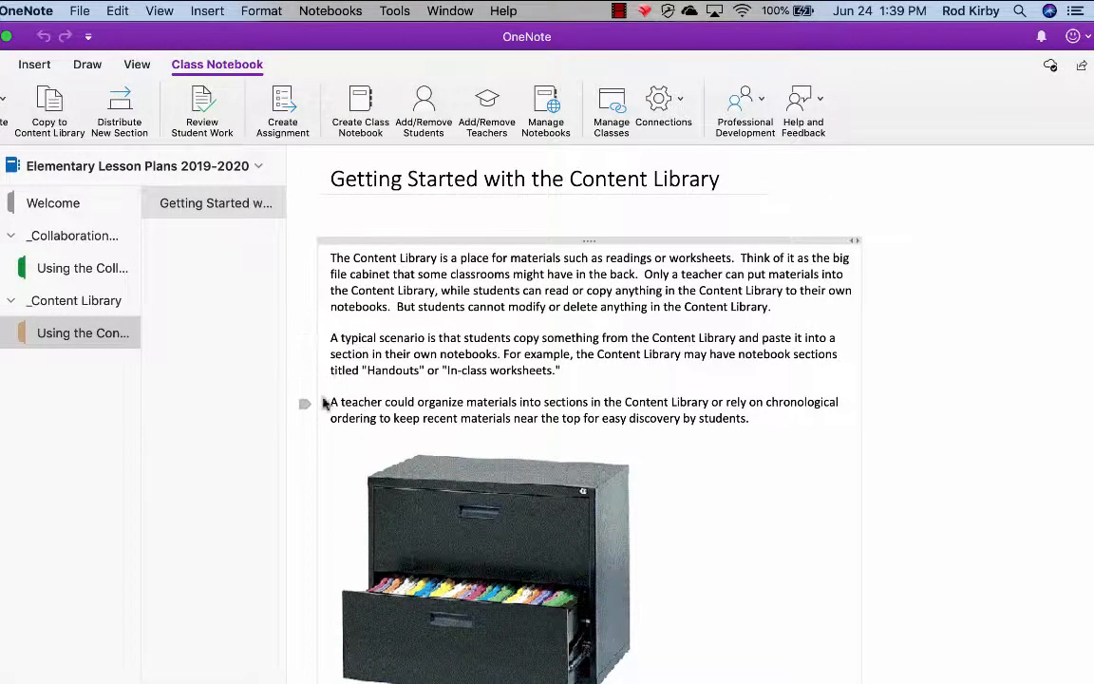